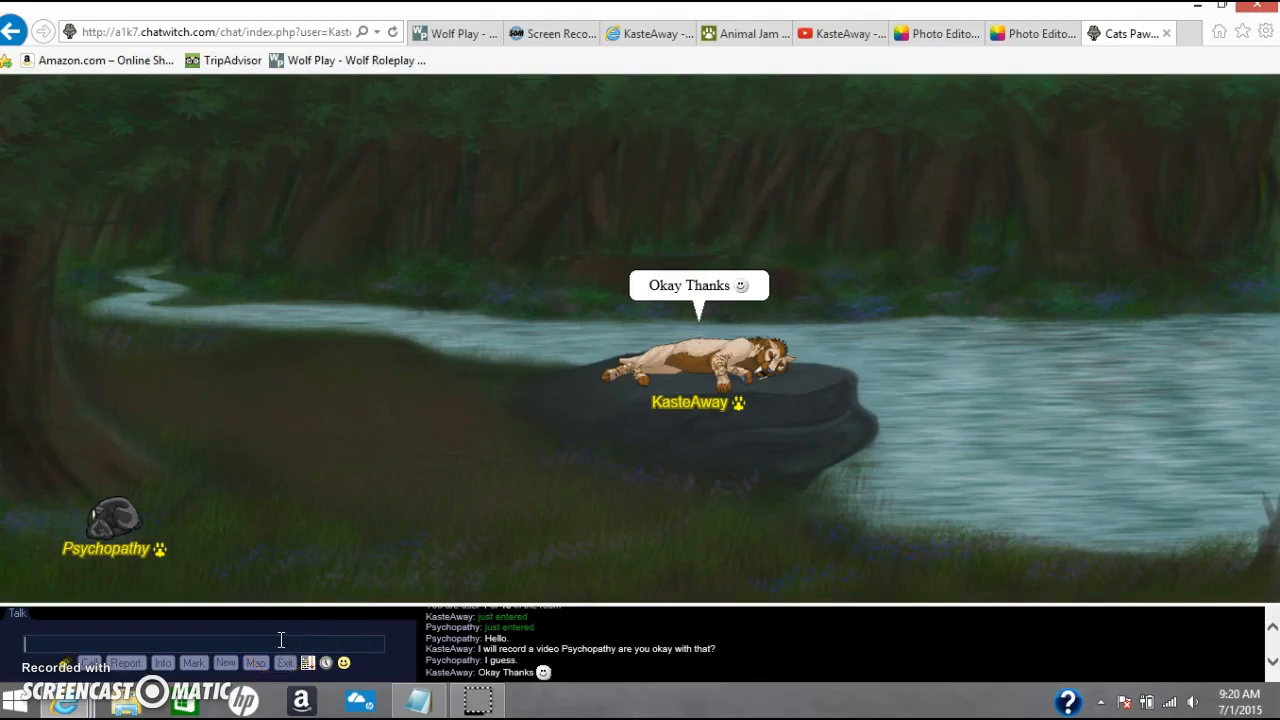
pyautogui.moveTo(856, 284)
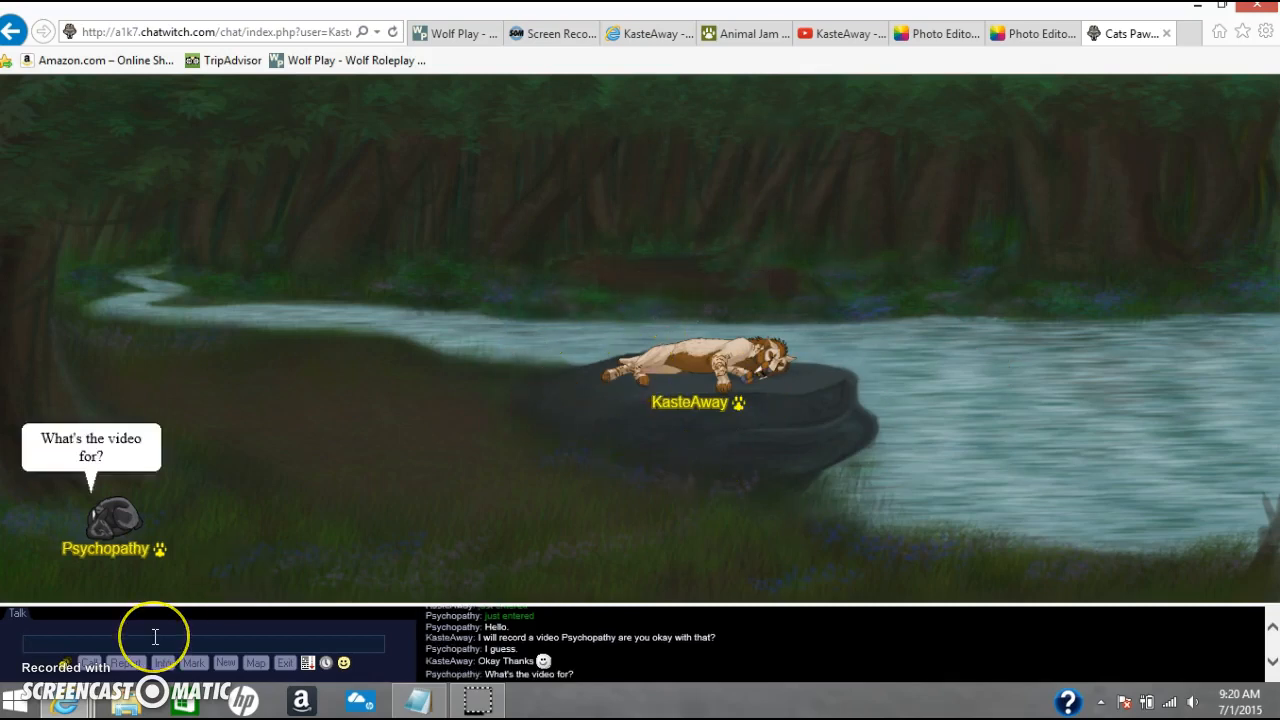
# Reply in chat that the video is an intro for her YouTube channel.
pyautogui.write('It is an')
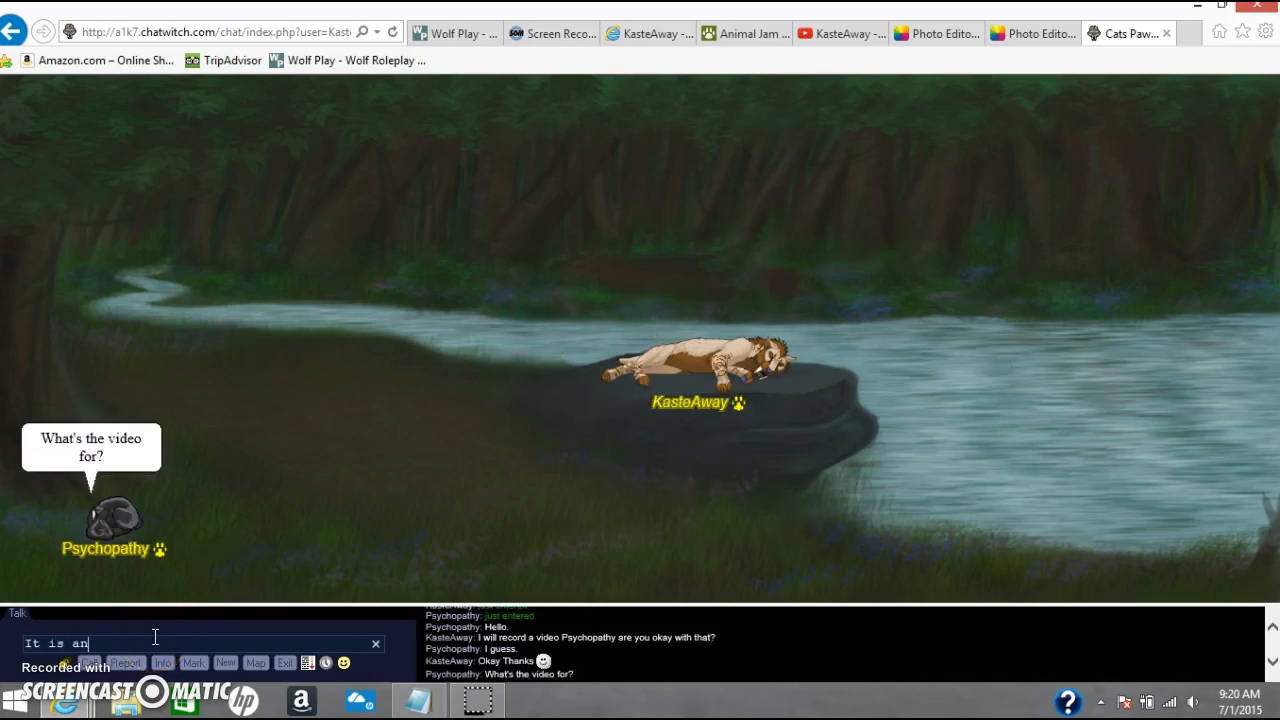
pyautogui.write('intro fo')
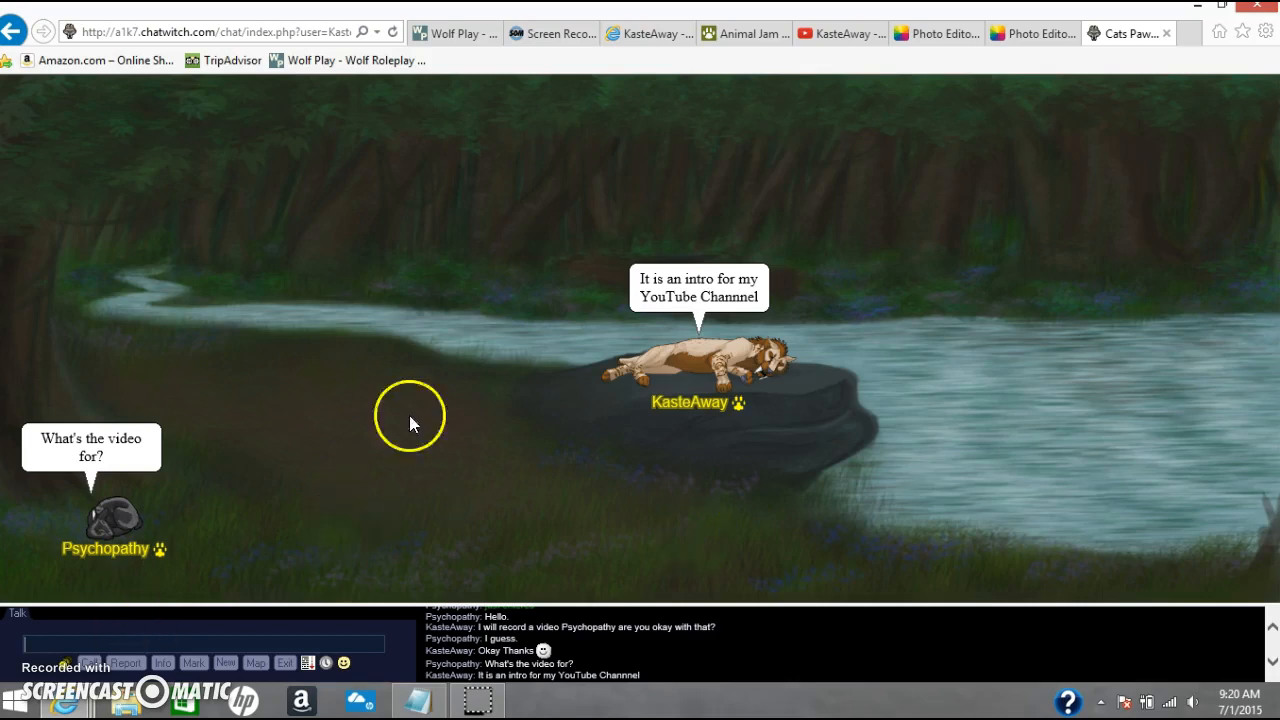
pyautogui.moveTo(304, 500)
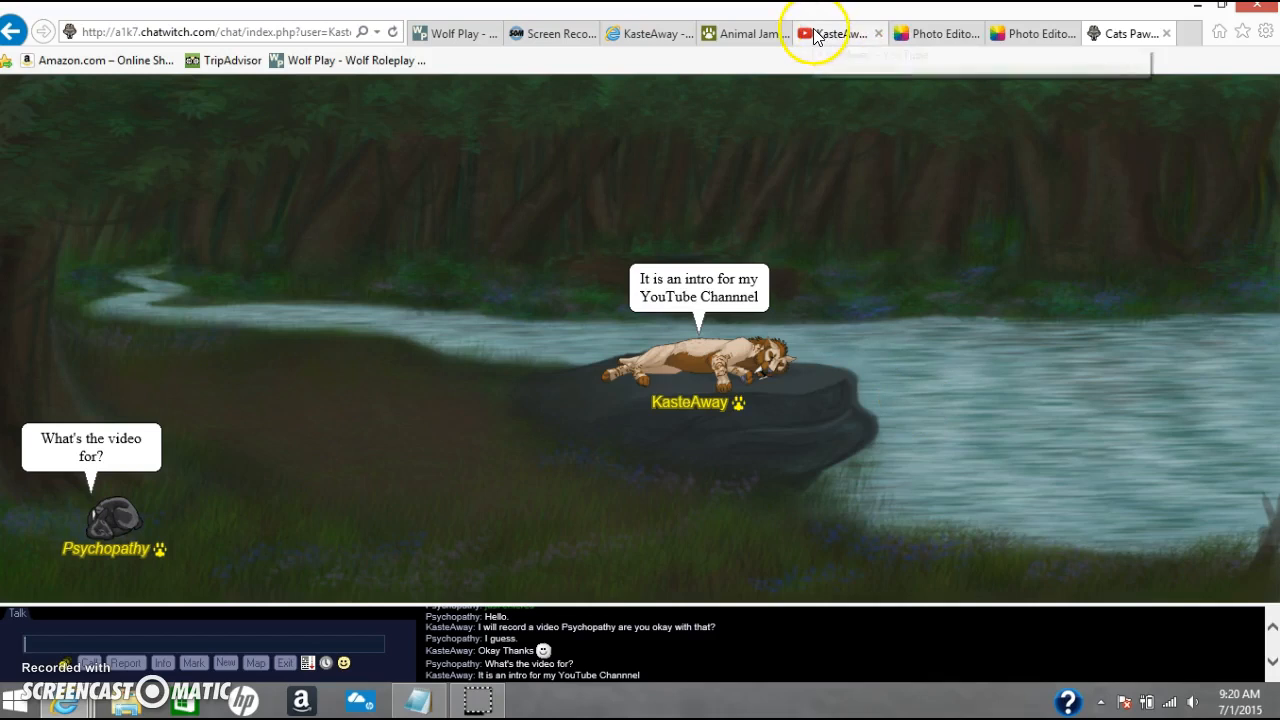
# Bring up the KasteAway YouTube channel home page with the wolf banner.
pyautogui.click(836, 32)
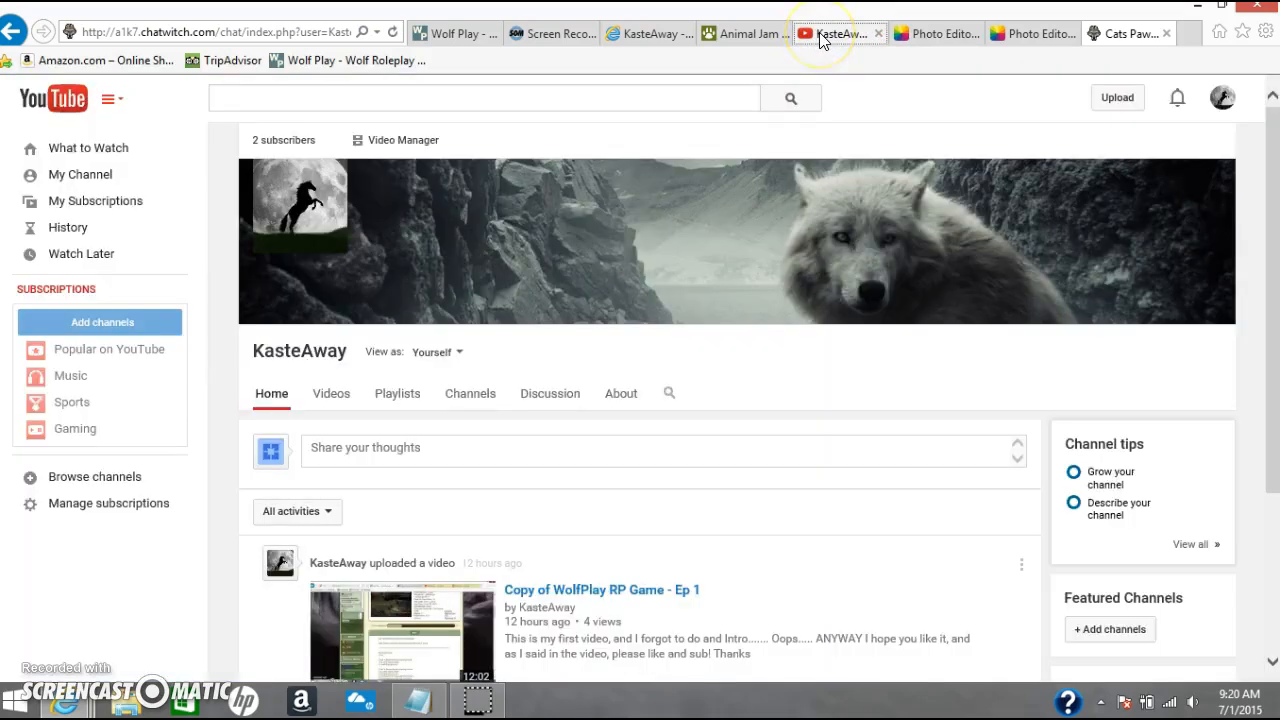
pyautogui.click(836, 32)
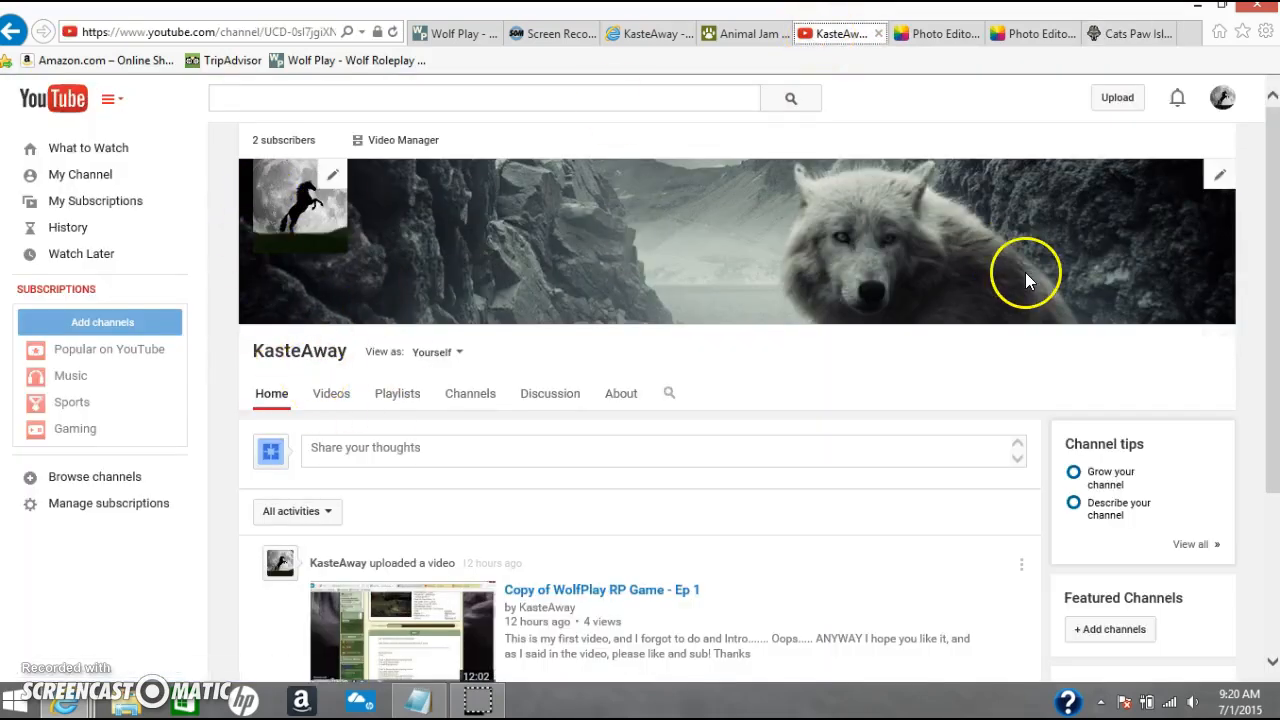
pyautogui.moveTo(460, 618)
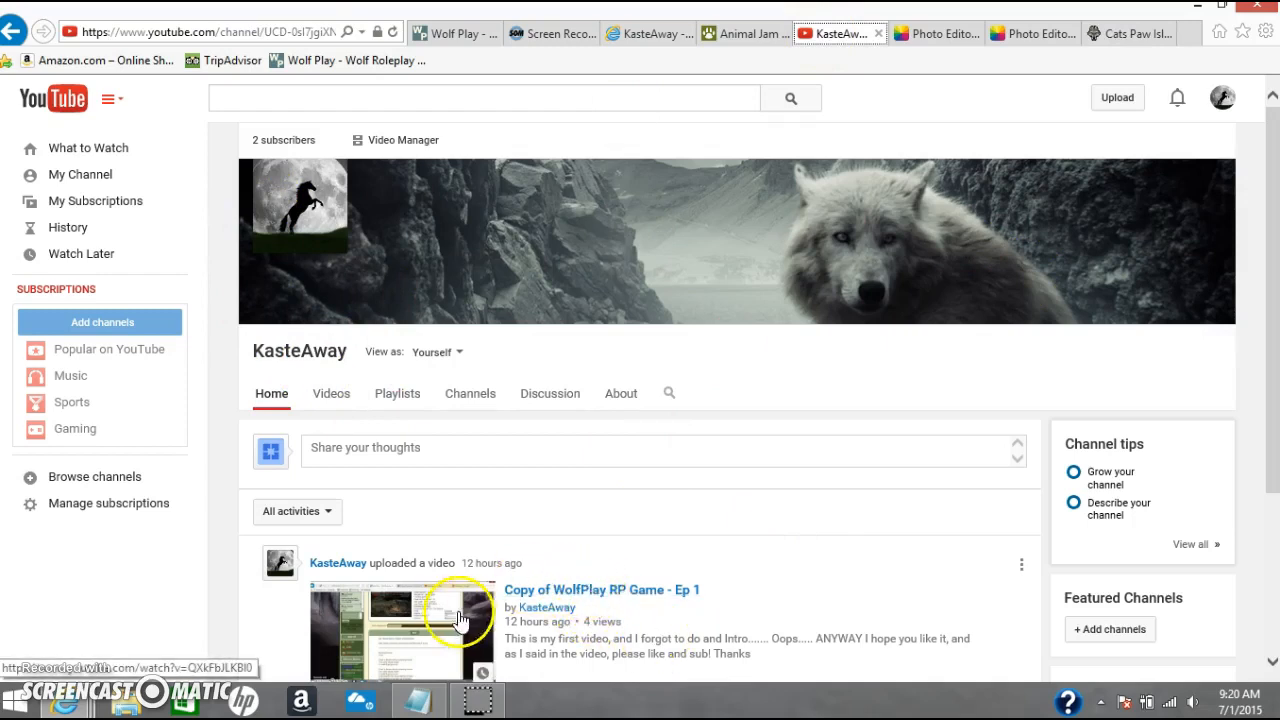
pyautogui.moveTo(502, 600)
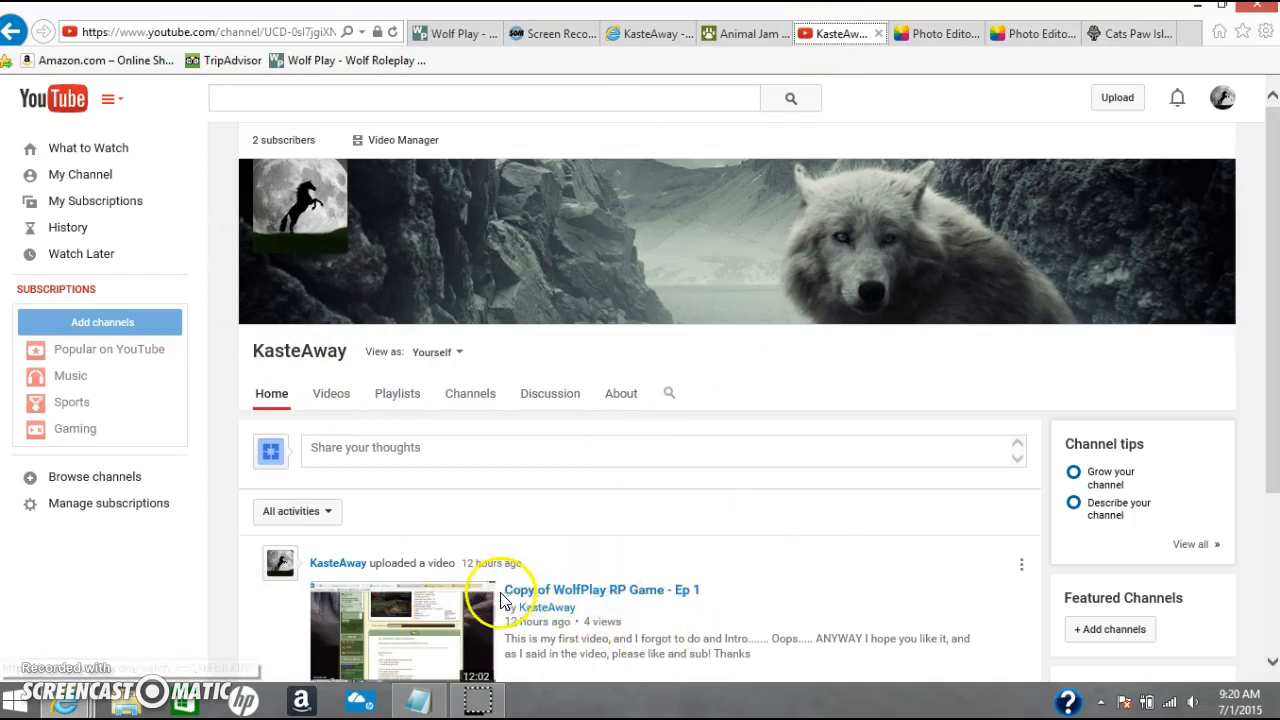
pyautogui.moveTo(550, 588)
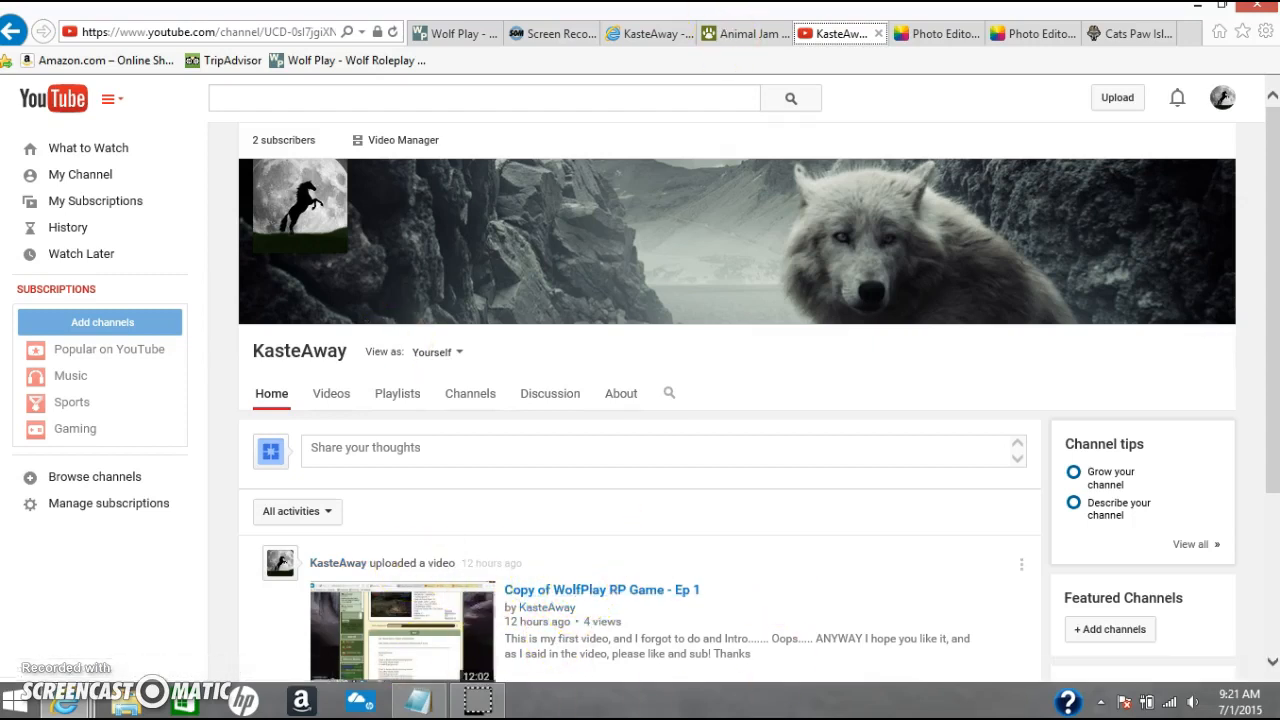
pyautogui.moveTo(1050, 32)
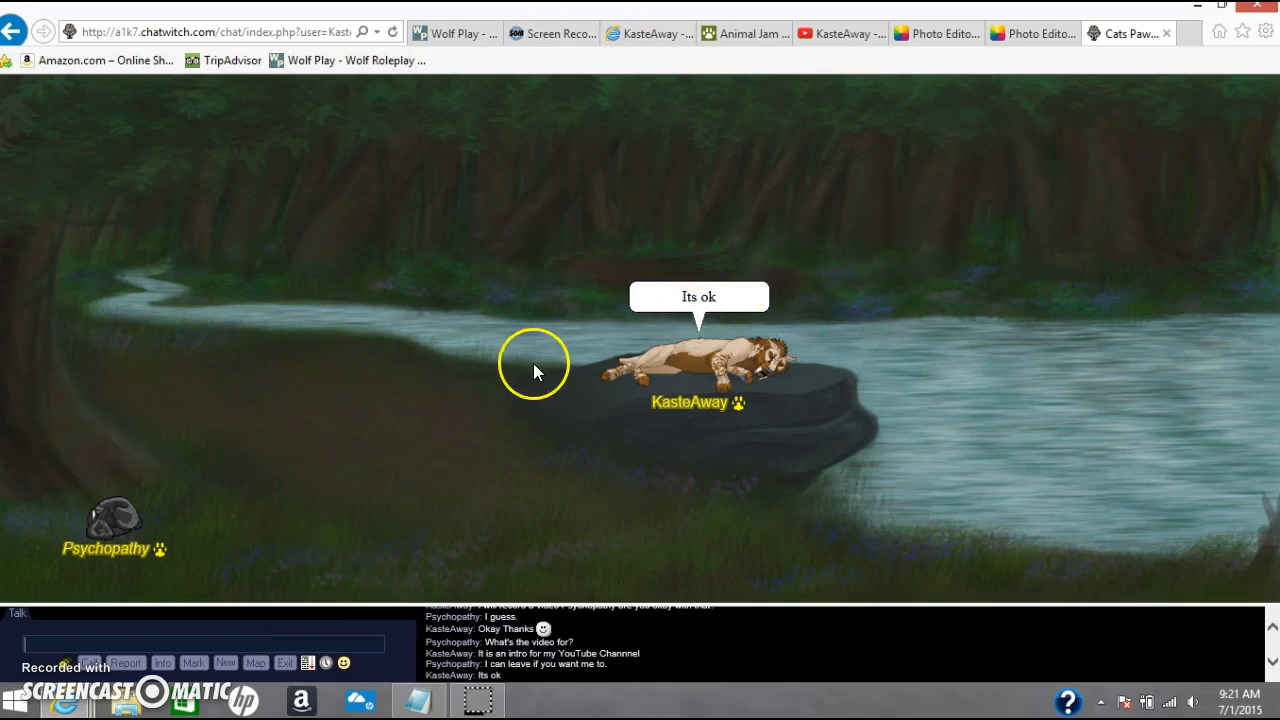
pyautogui.moveTo(684, 150)
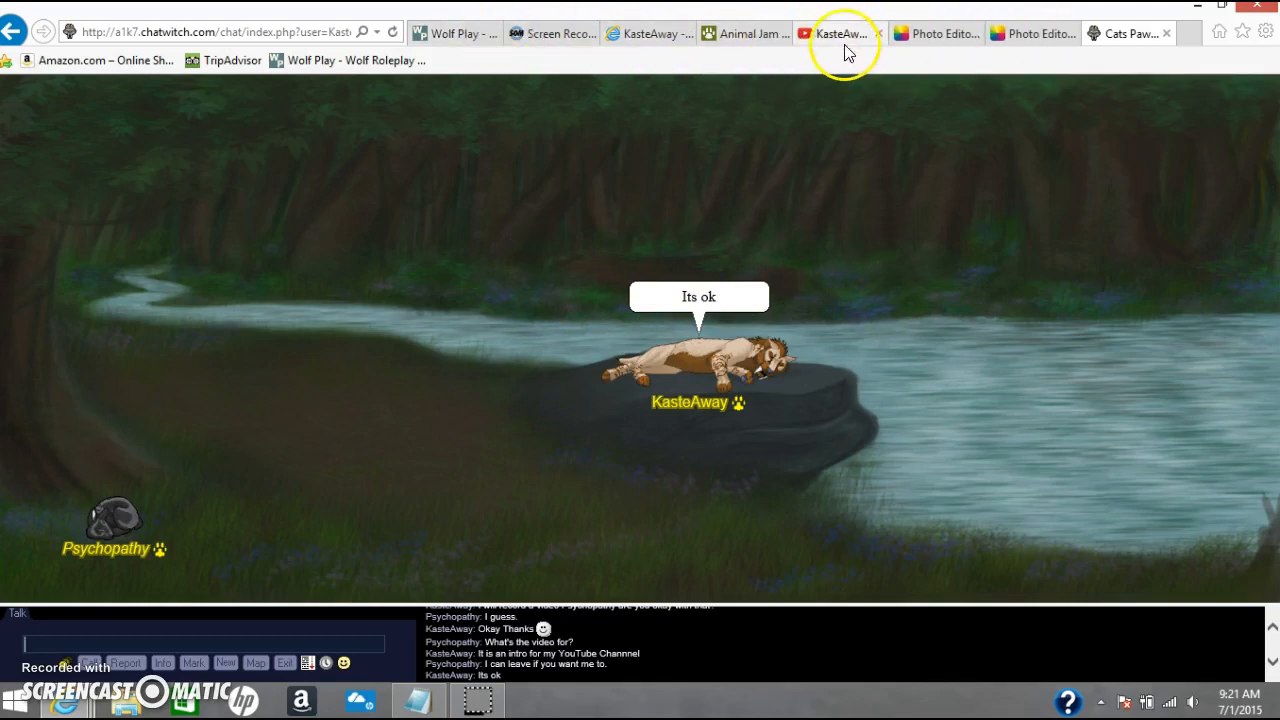
# Show the channel's Videos section listing 'Copy of WolfPlay RP Game - Ep 1'.
pyautogui.click(840, 32)
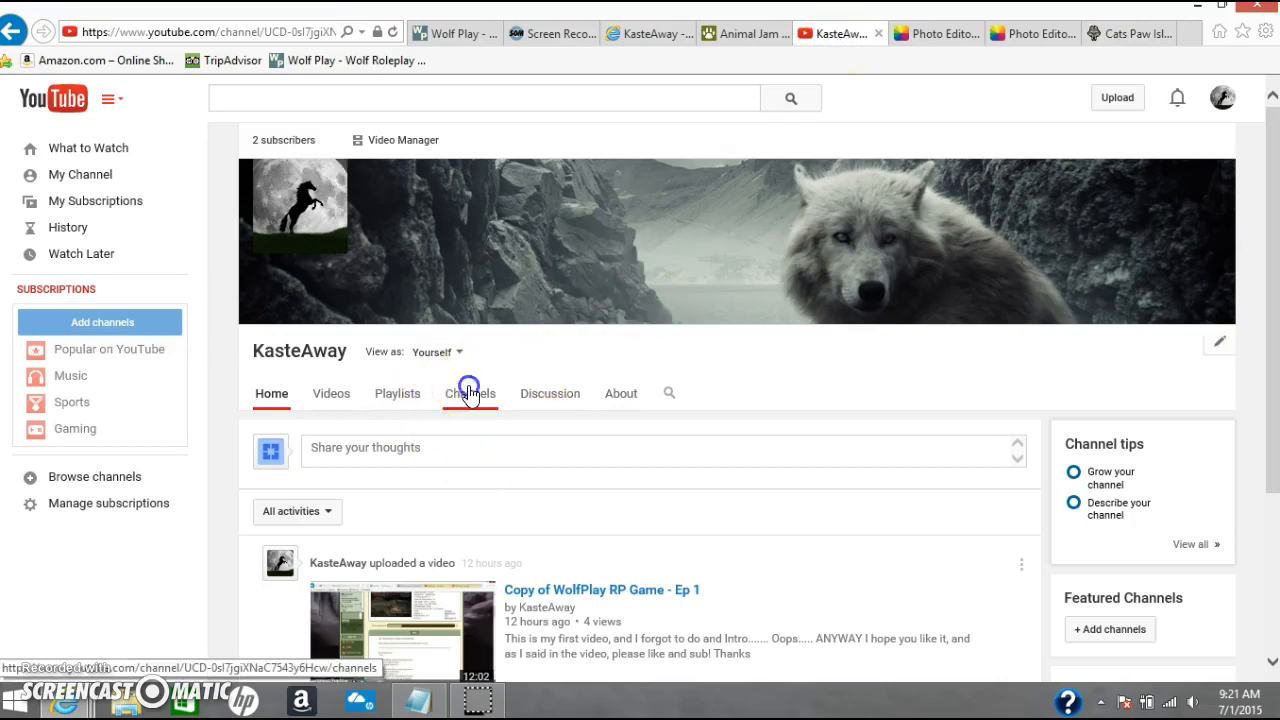
pyautogui.click(470, 392)
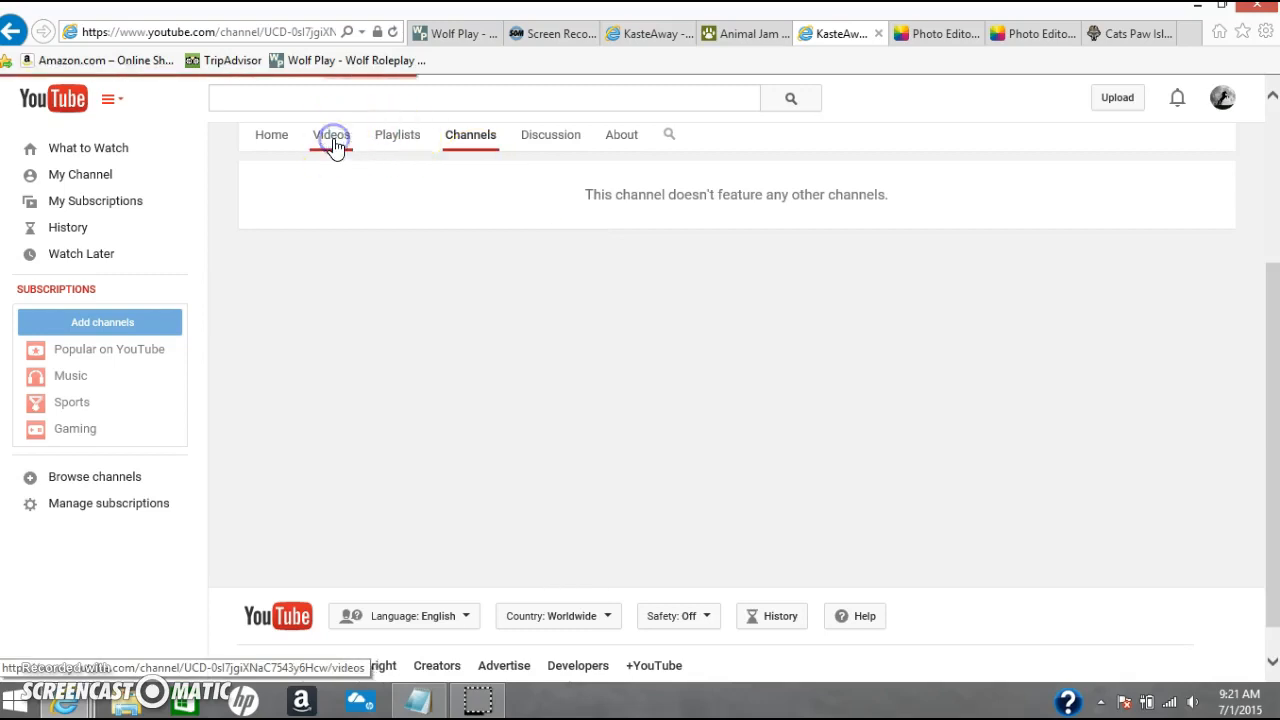
pyautogui.click(332, 134)
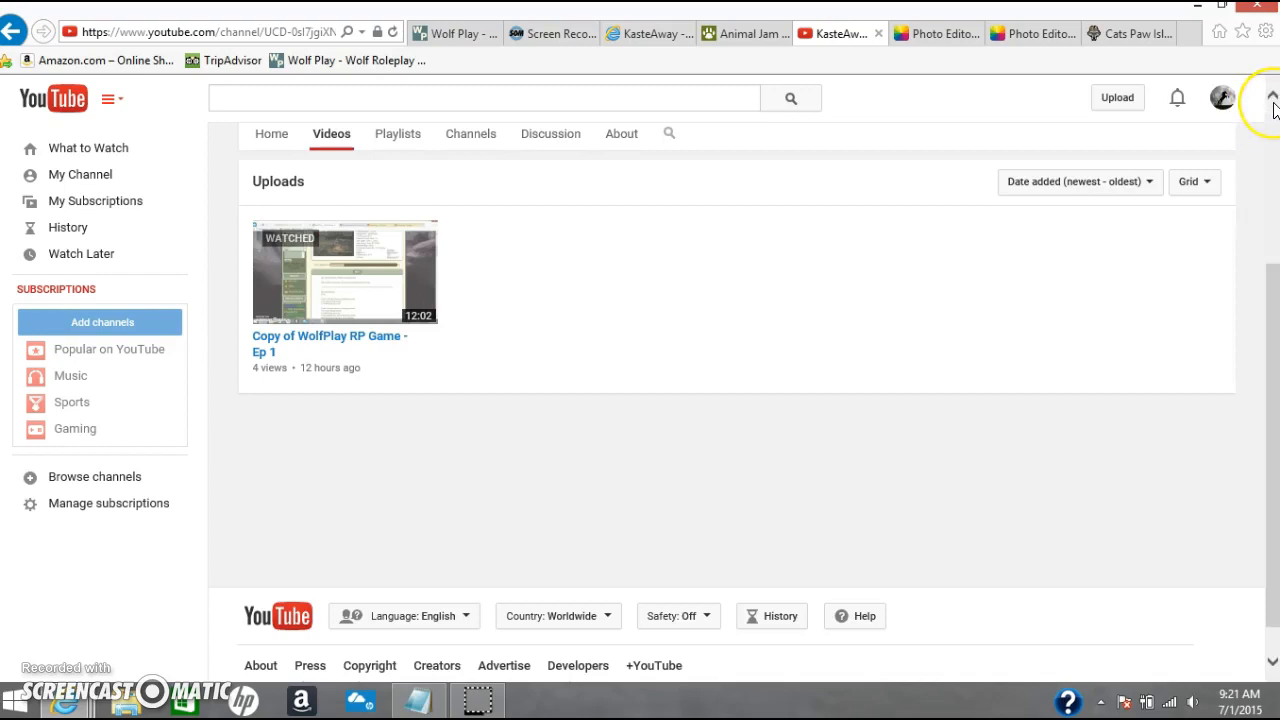
pyautogui.scroll(3)
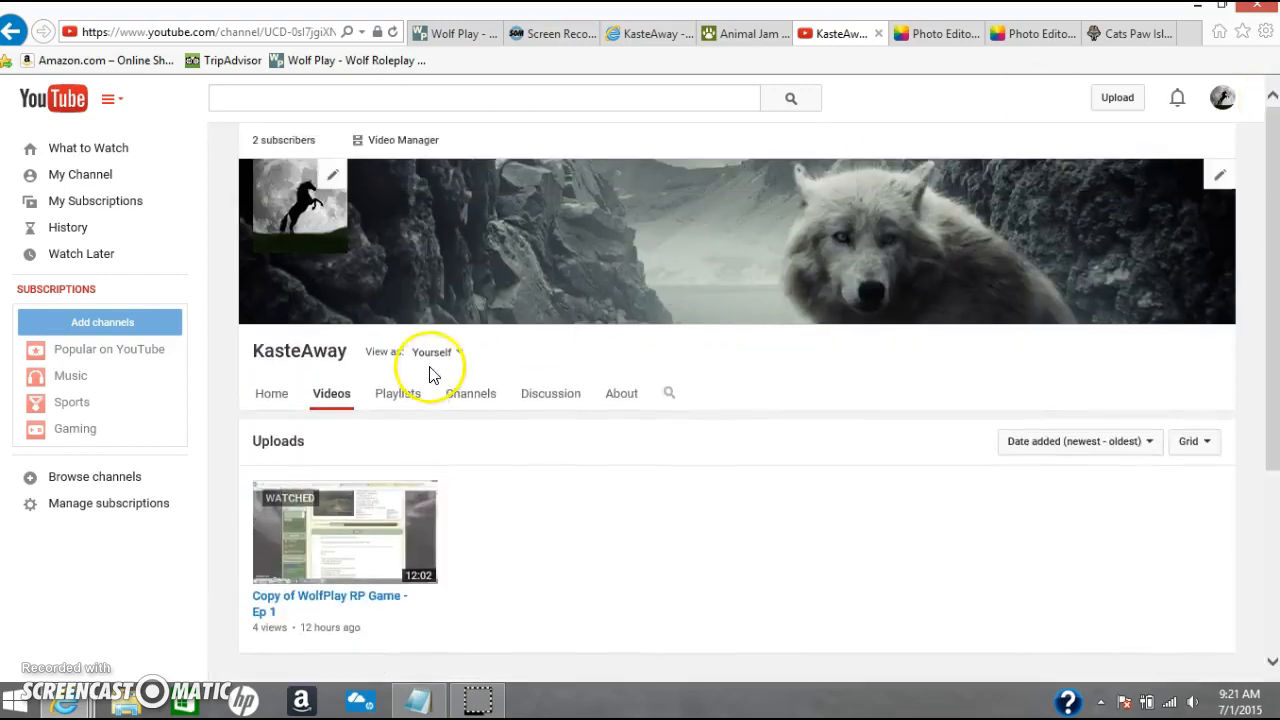
pyautogui.moveTo(590, 472)
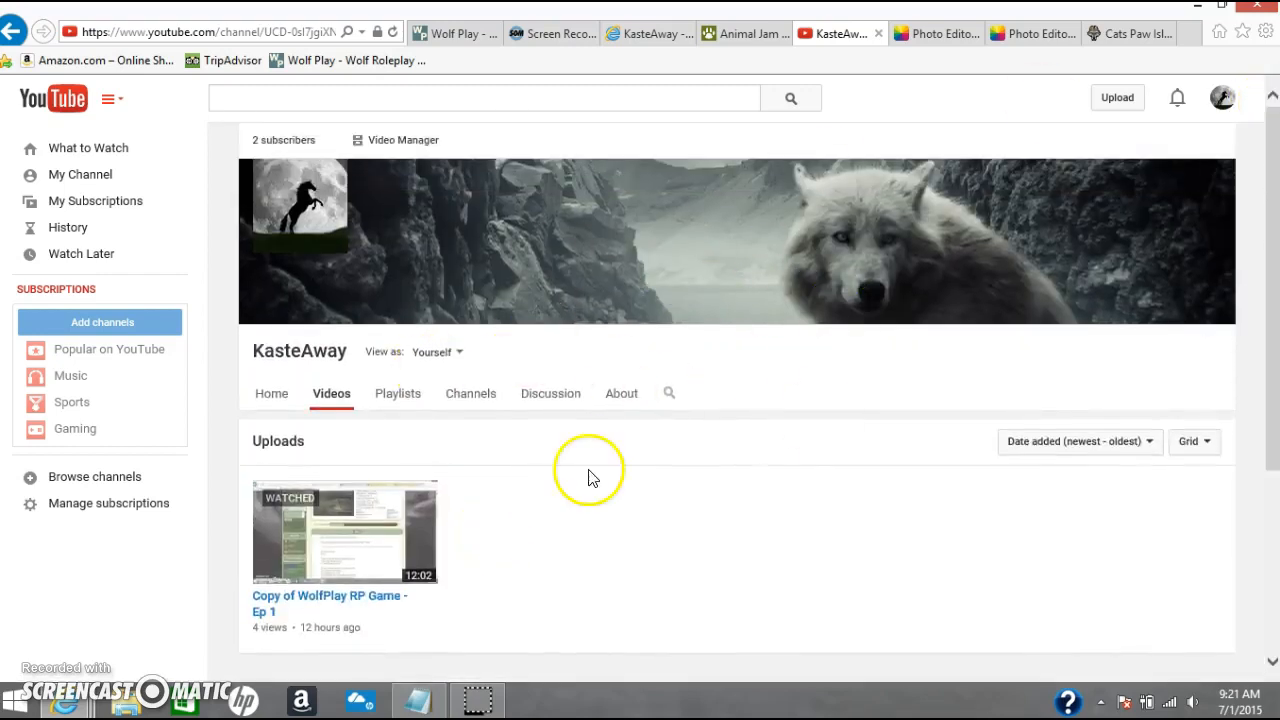
pyautogui.moveTo(570, 178)
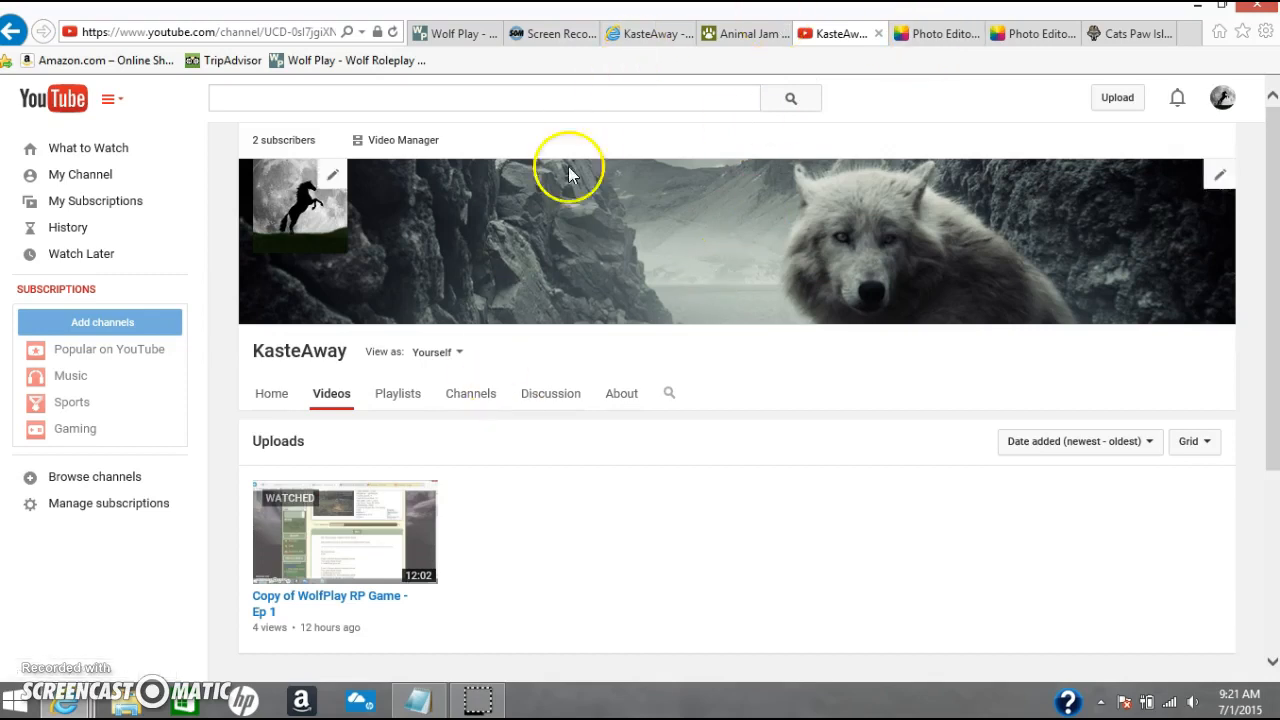
pyautogui.moveTo(792, 132)
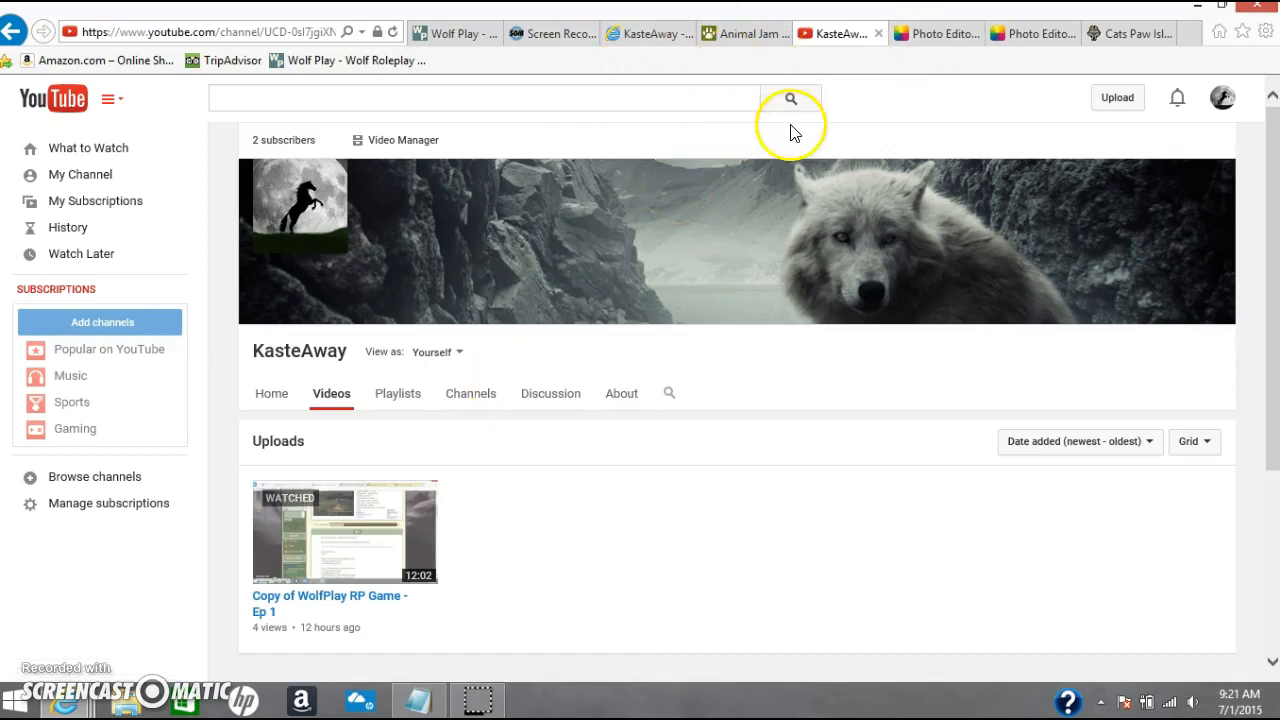
pyautogui.moveTo(984, 62)
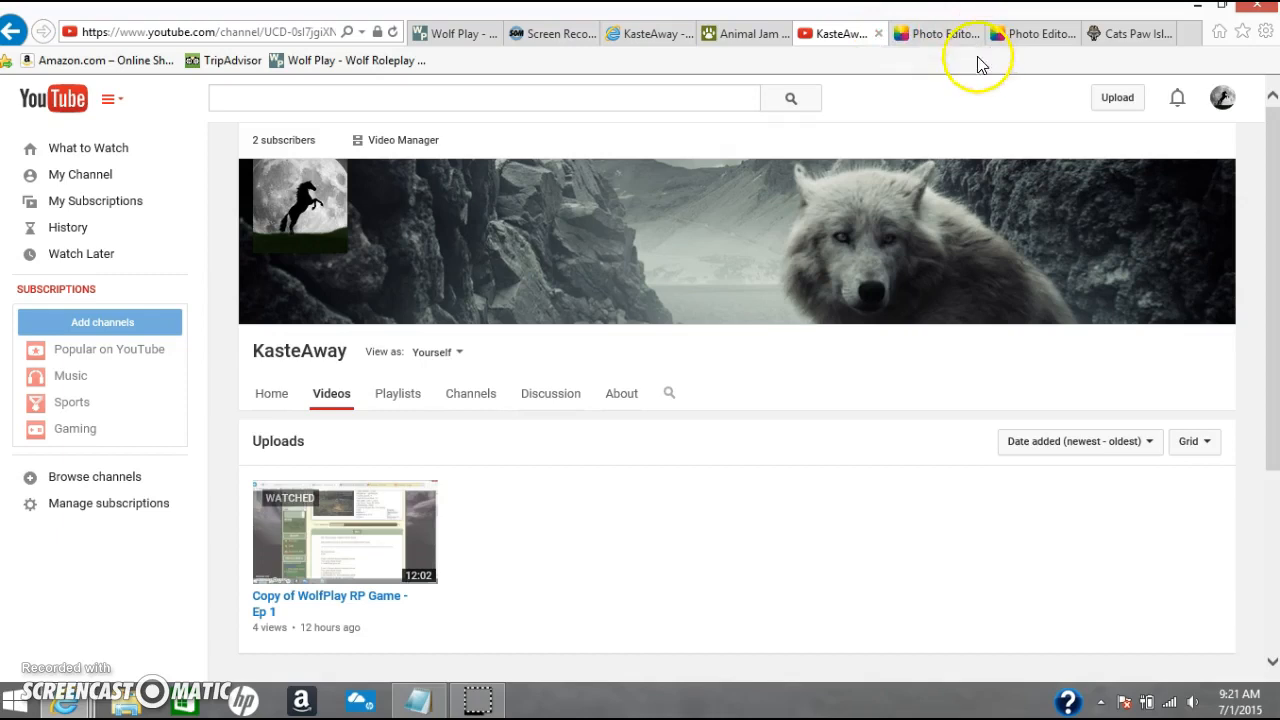
# Send 'Its ok' to Psychopathy in Cats Paw Island chat and bring up the avatar action list.
pyautogui.click(1130, 32)
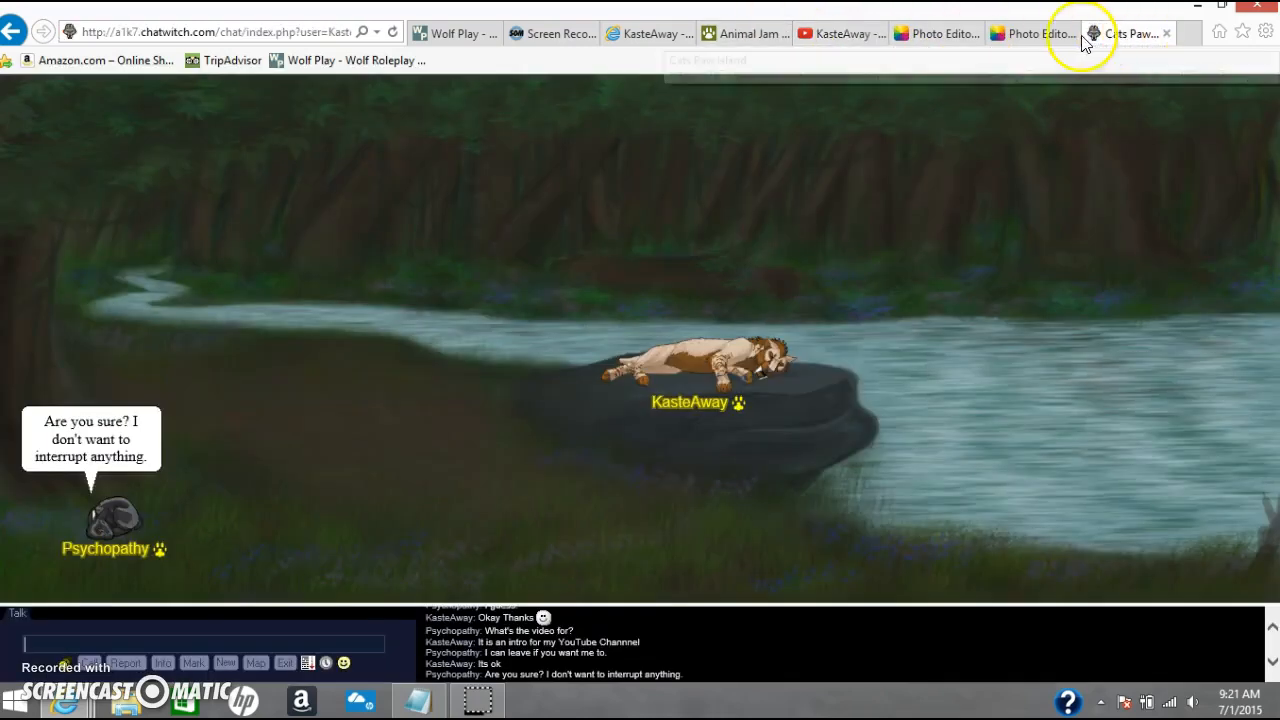
pyautogui.moveTo(230, 624)
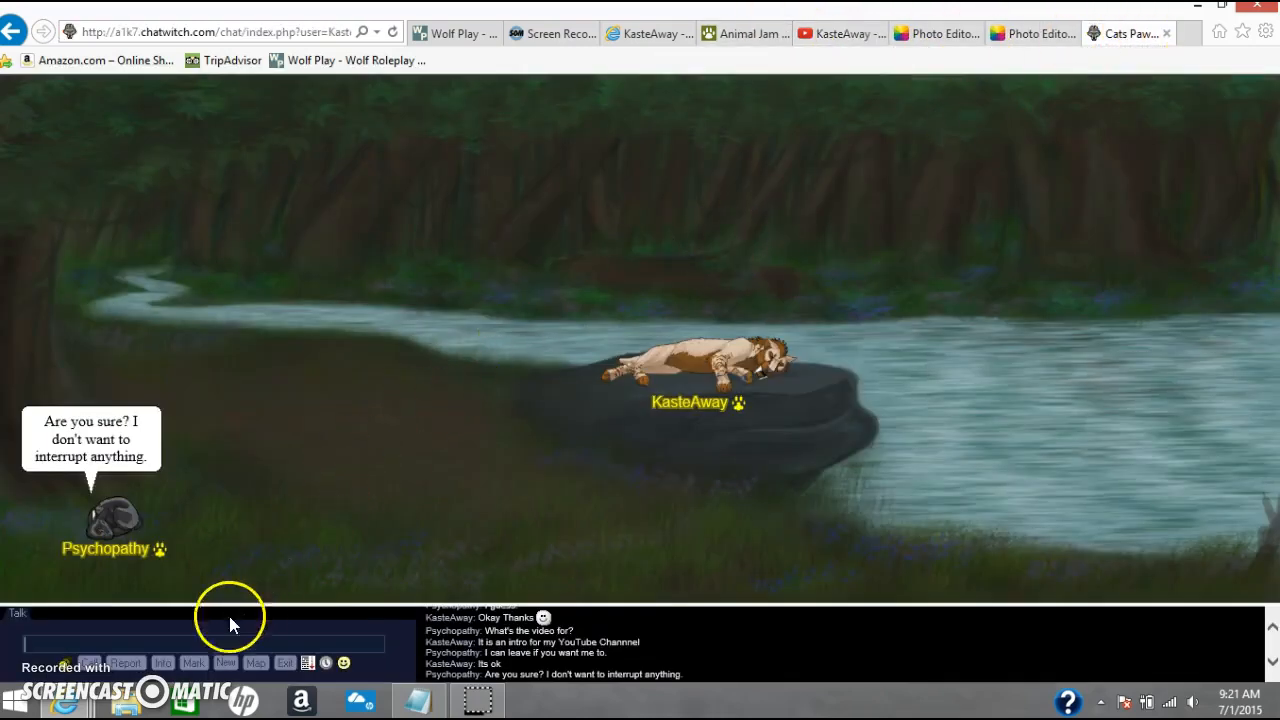
pyautogui.write('Its ok')
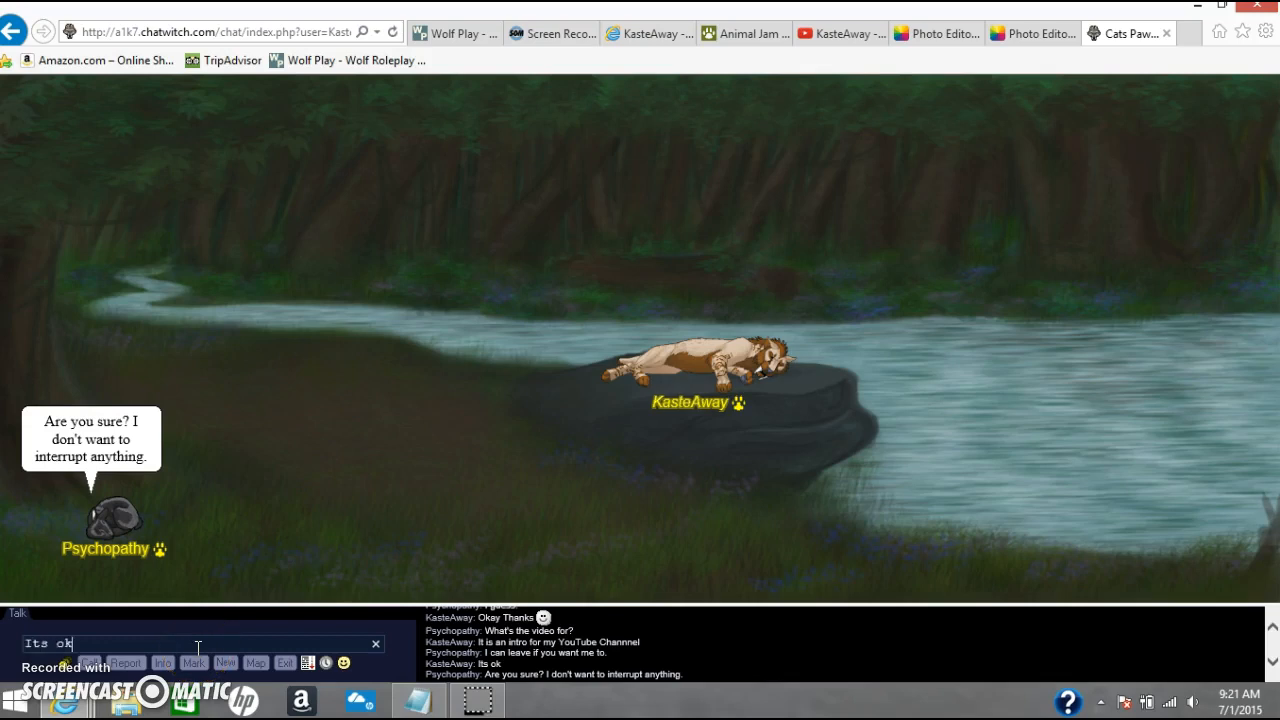
pyautogui.press('Return')
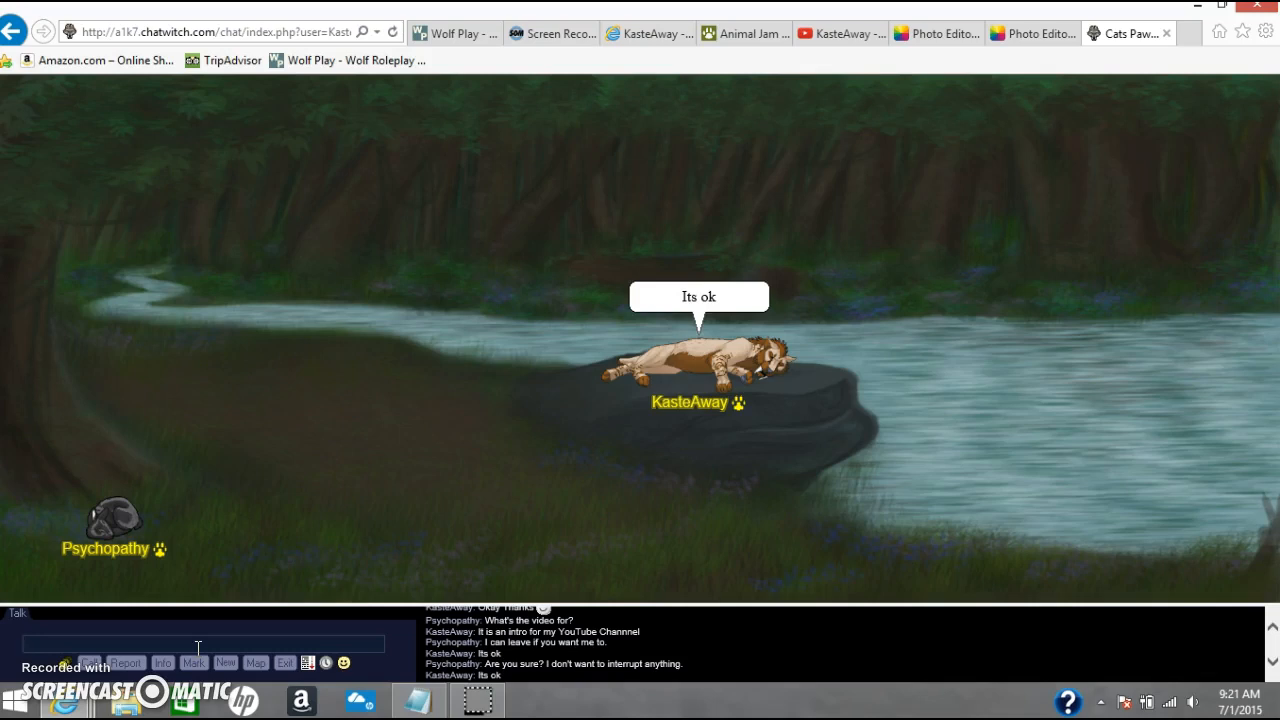
pyautogui.click(698, 360)
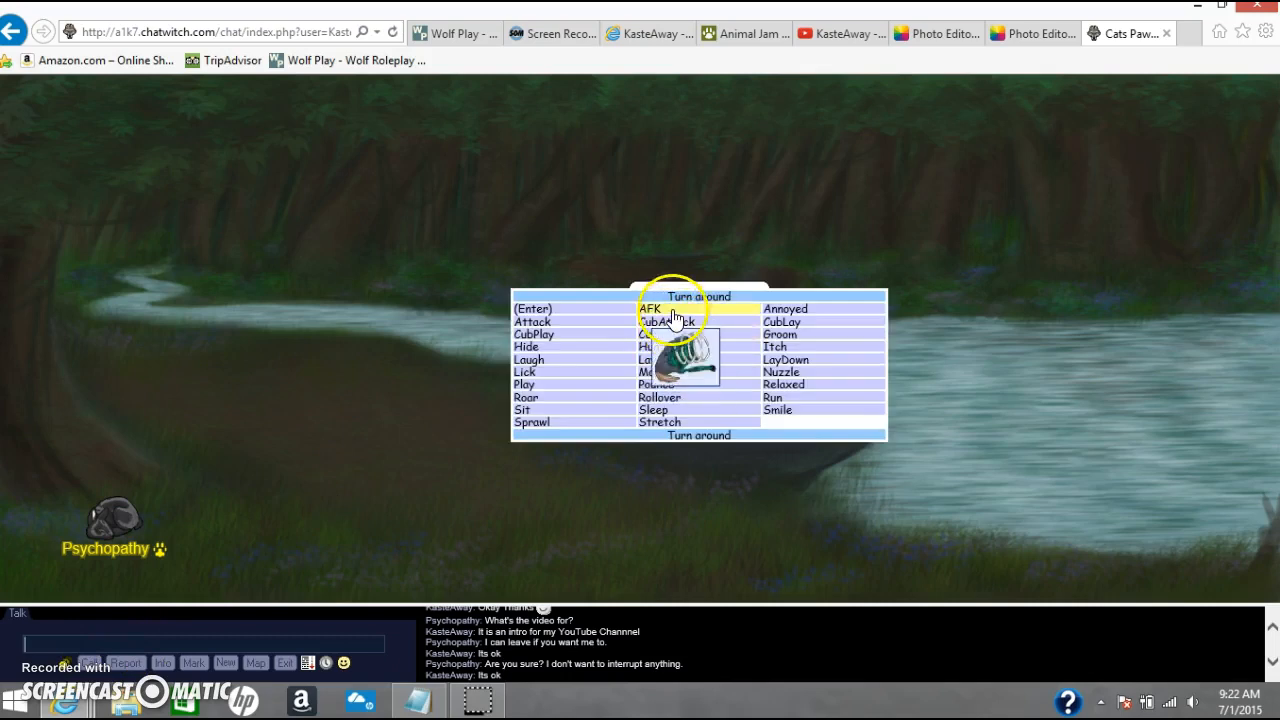
pyautogui.moveTo(816, 328)
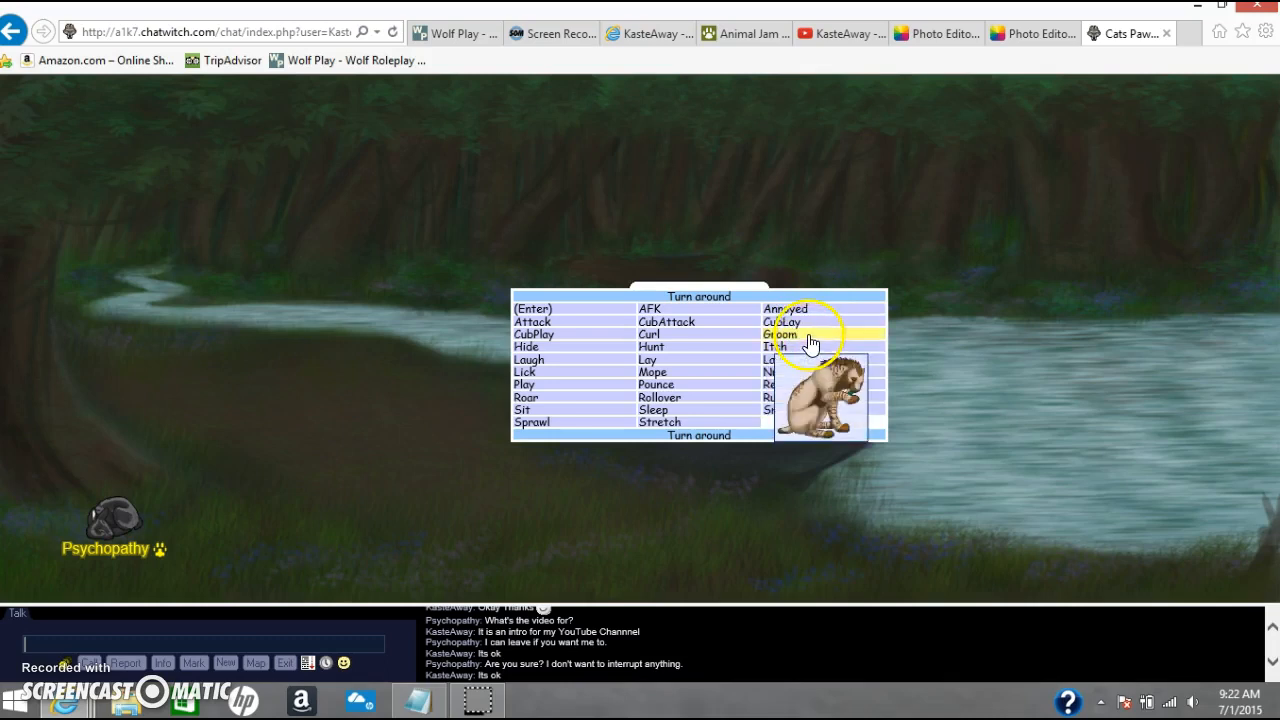
# Set KasteAway's lion avatar to the Groom action.
pyautogui.click(780, 334)
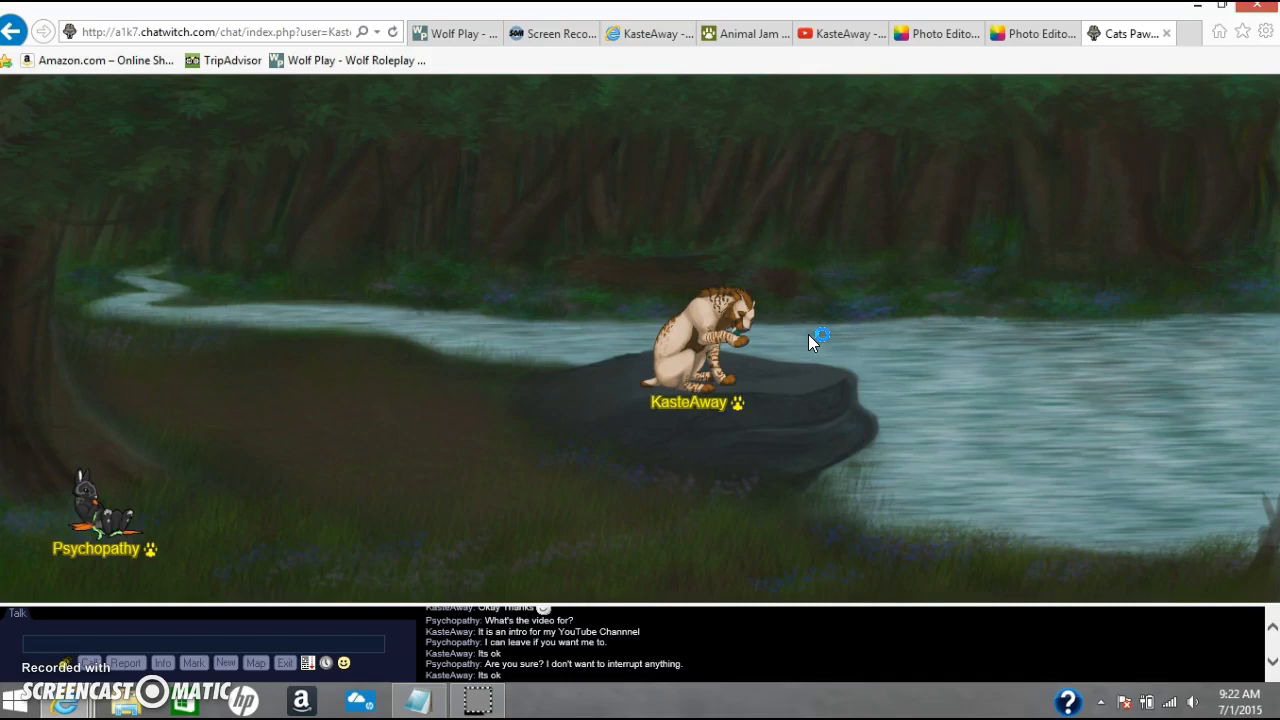
pyautogui.moveTo(208, 516)
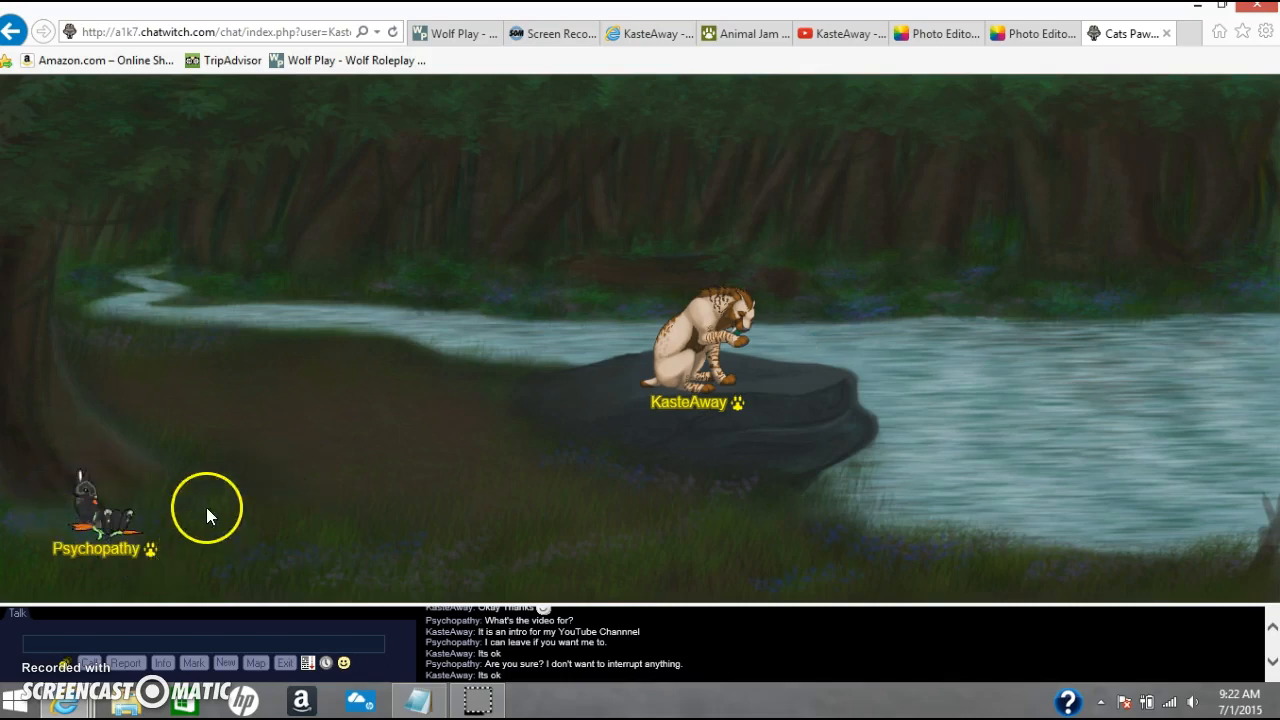
pyautogui.moveTo(84, 496)
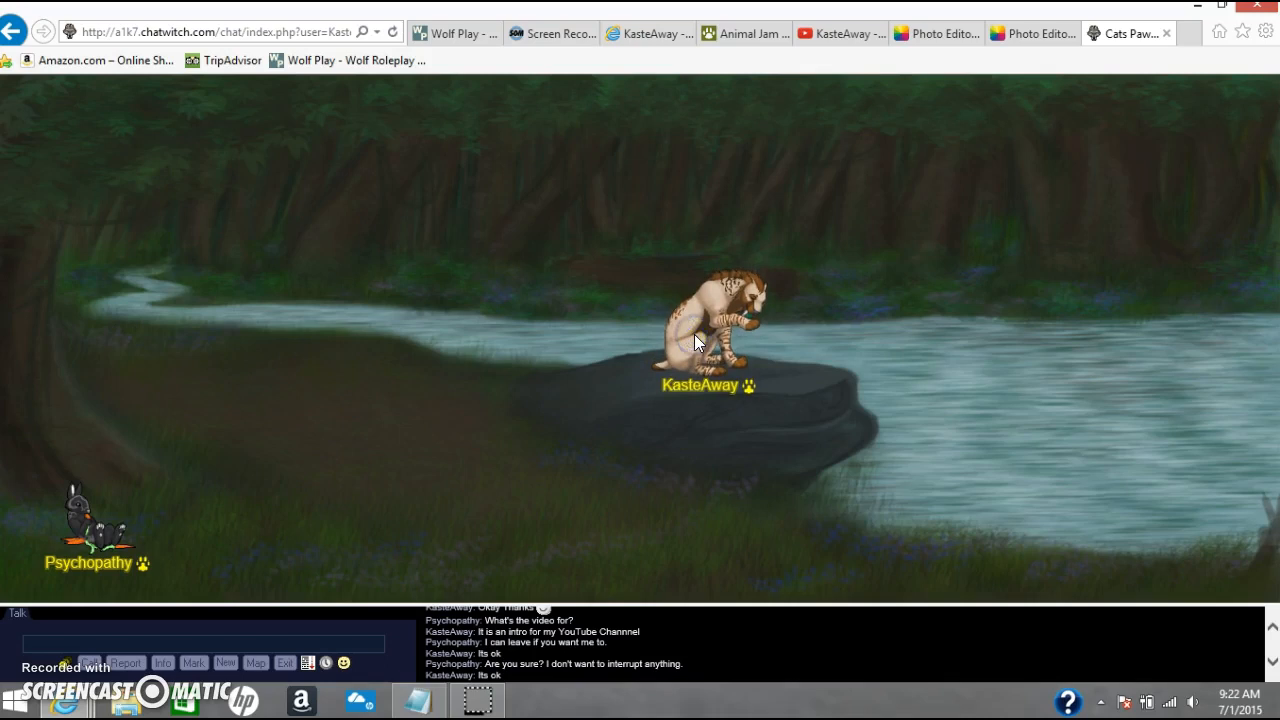
pyautogui.moveTo(240, 368)
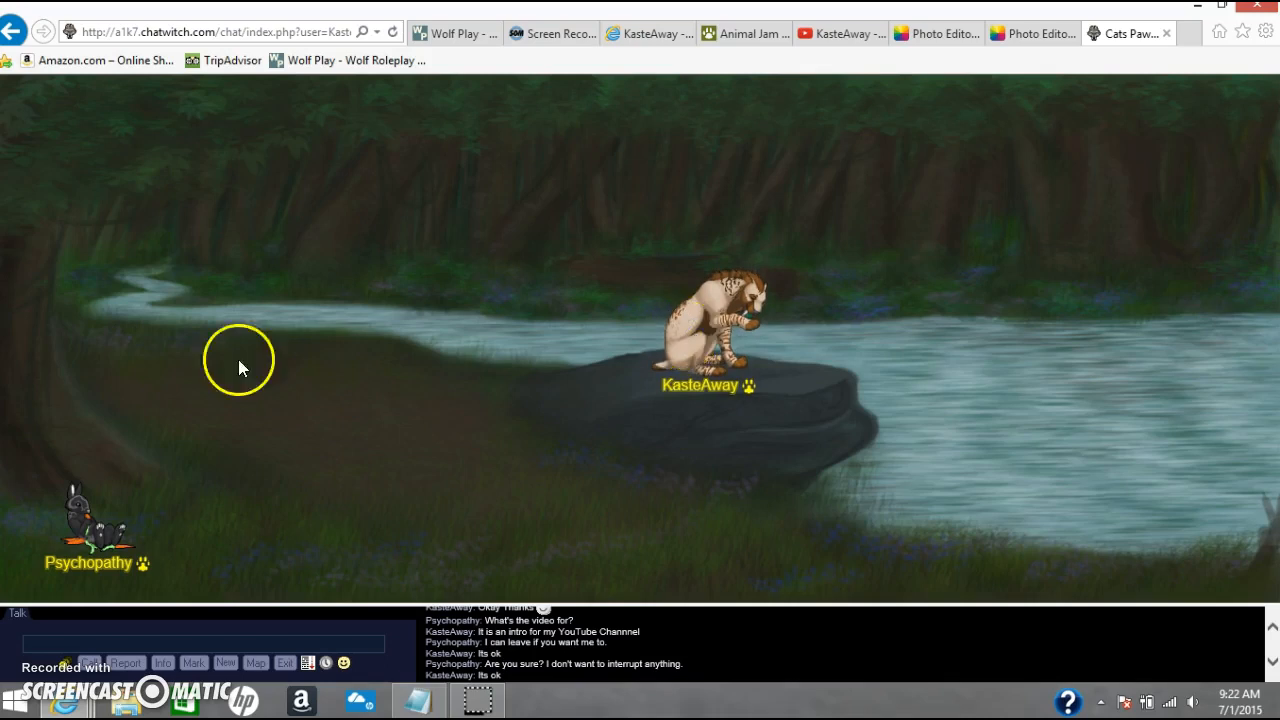
pyautogui.moveTo(136, 436)
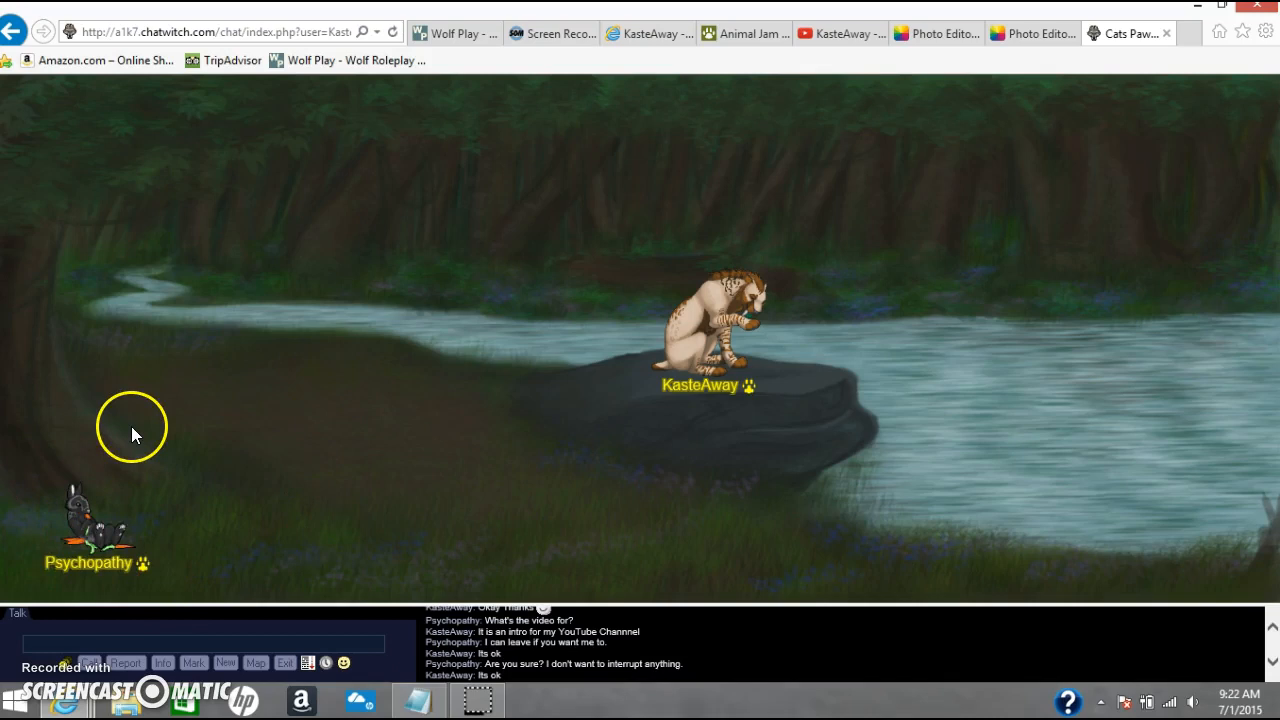
pyautogui.moveTo(212, 456)
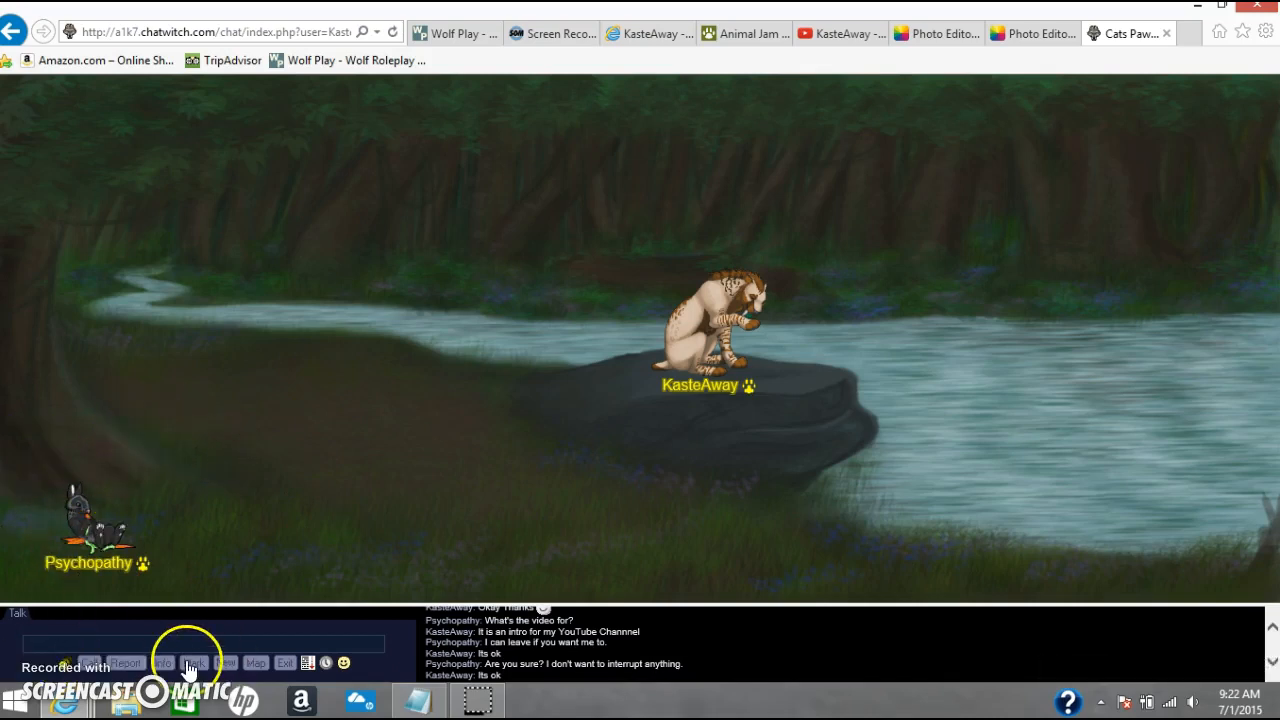
# Ask Psychopathy in chat 'Do you have a YouTube Channel?'.
pyautogui.write('Do')
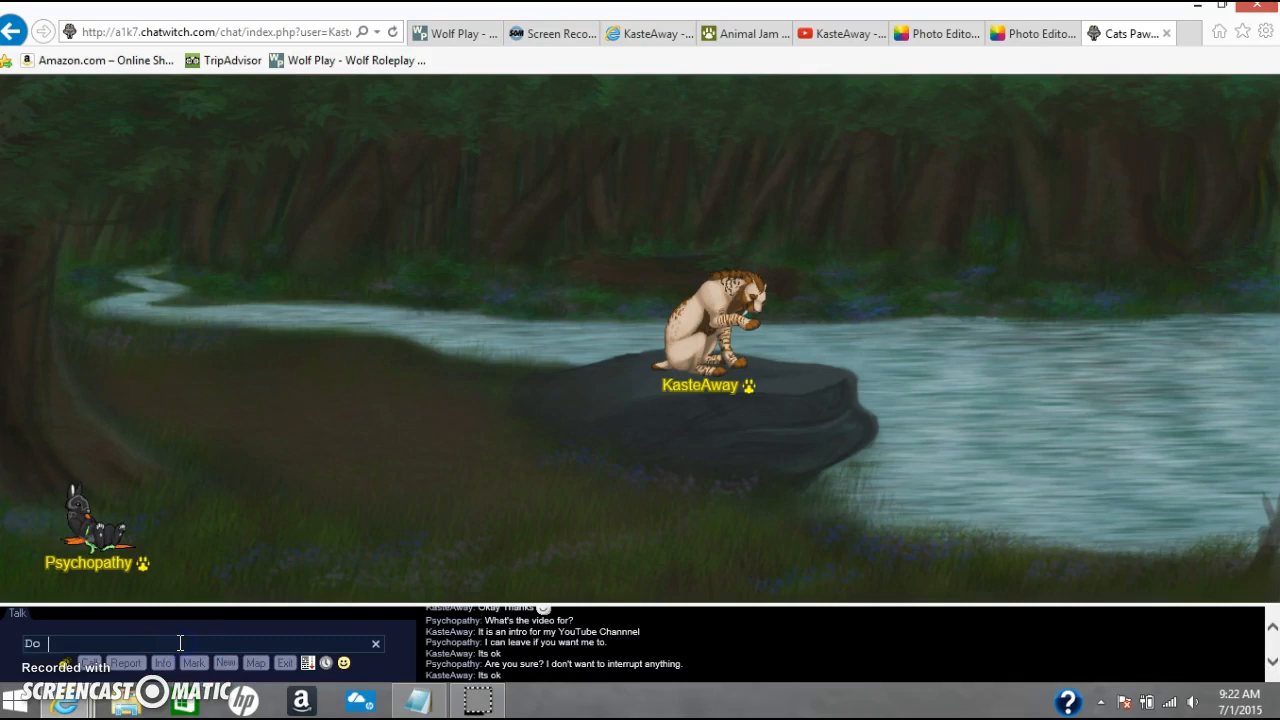
pyautogui.write('you have a')
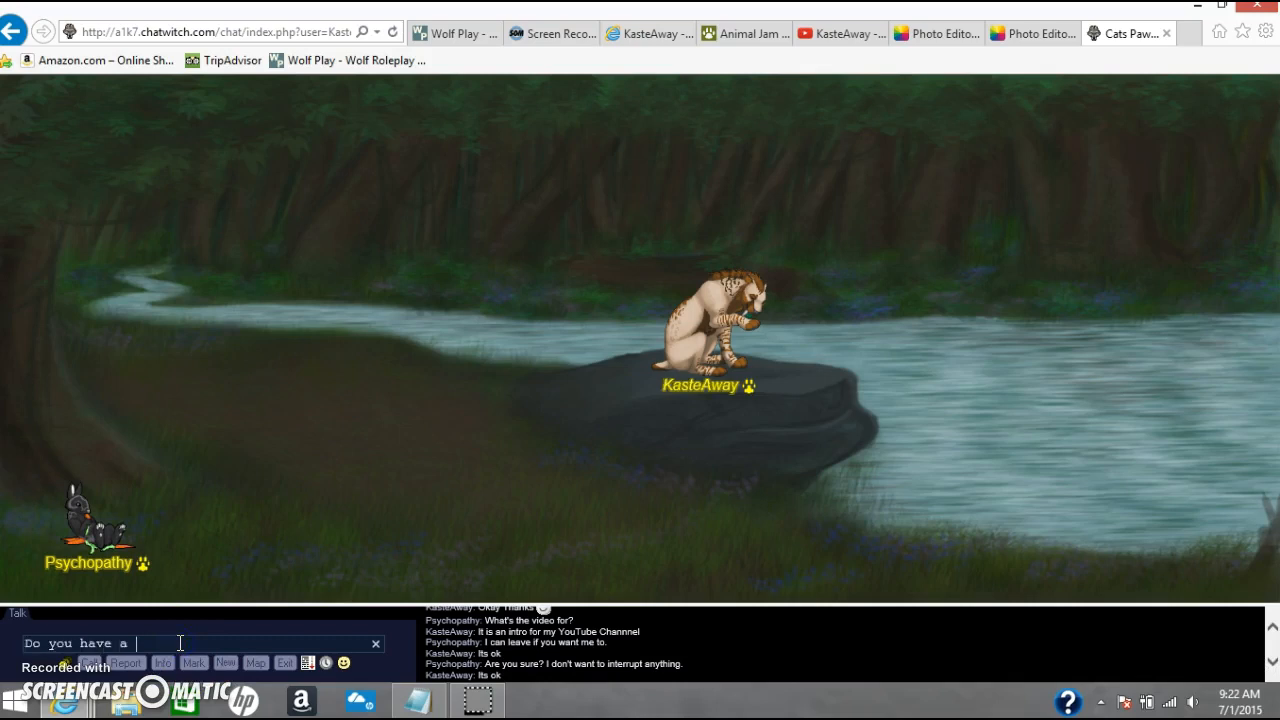
pyautogui.write('YouTube cH')
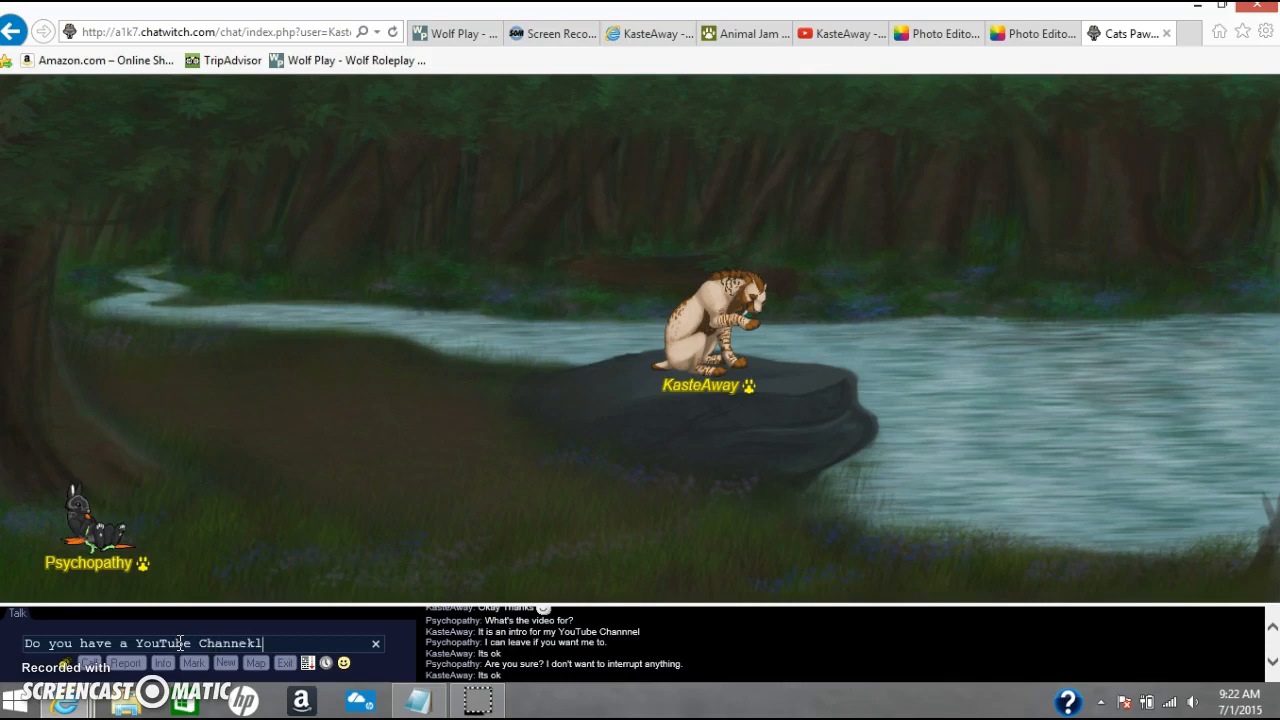
pyautogui.press('Return')
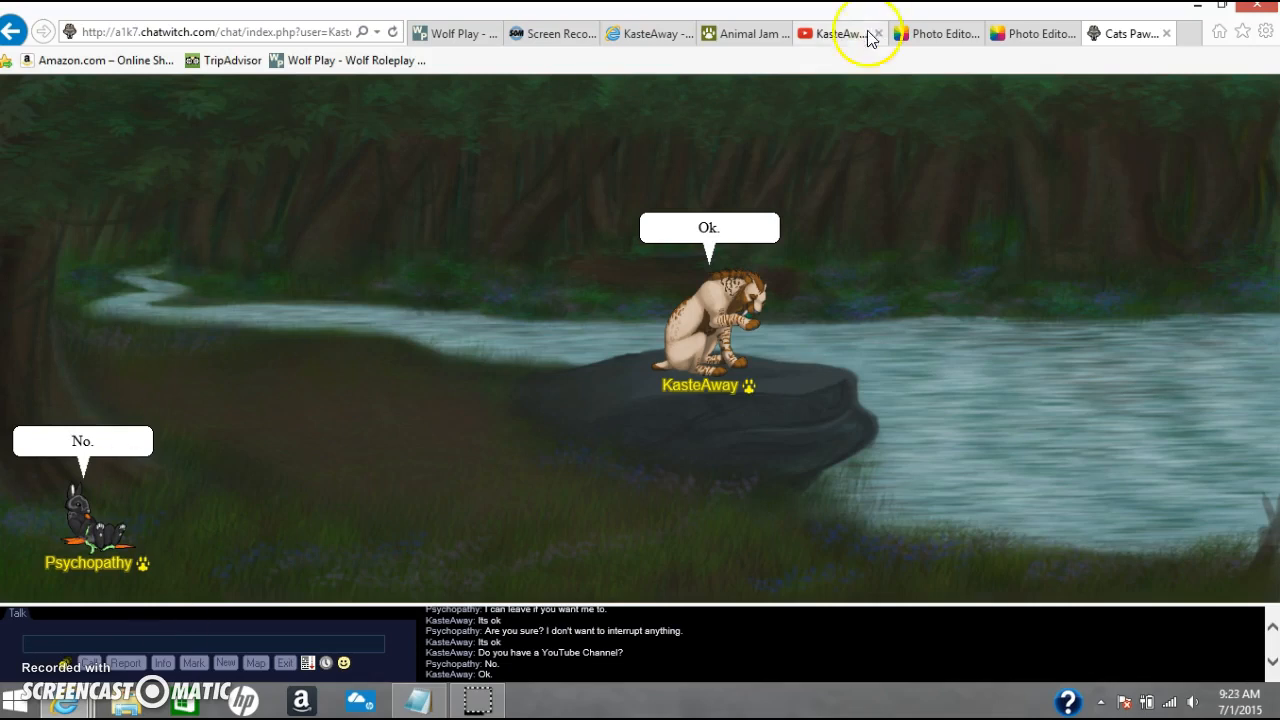
pyautogui.moveTo(740, 32)
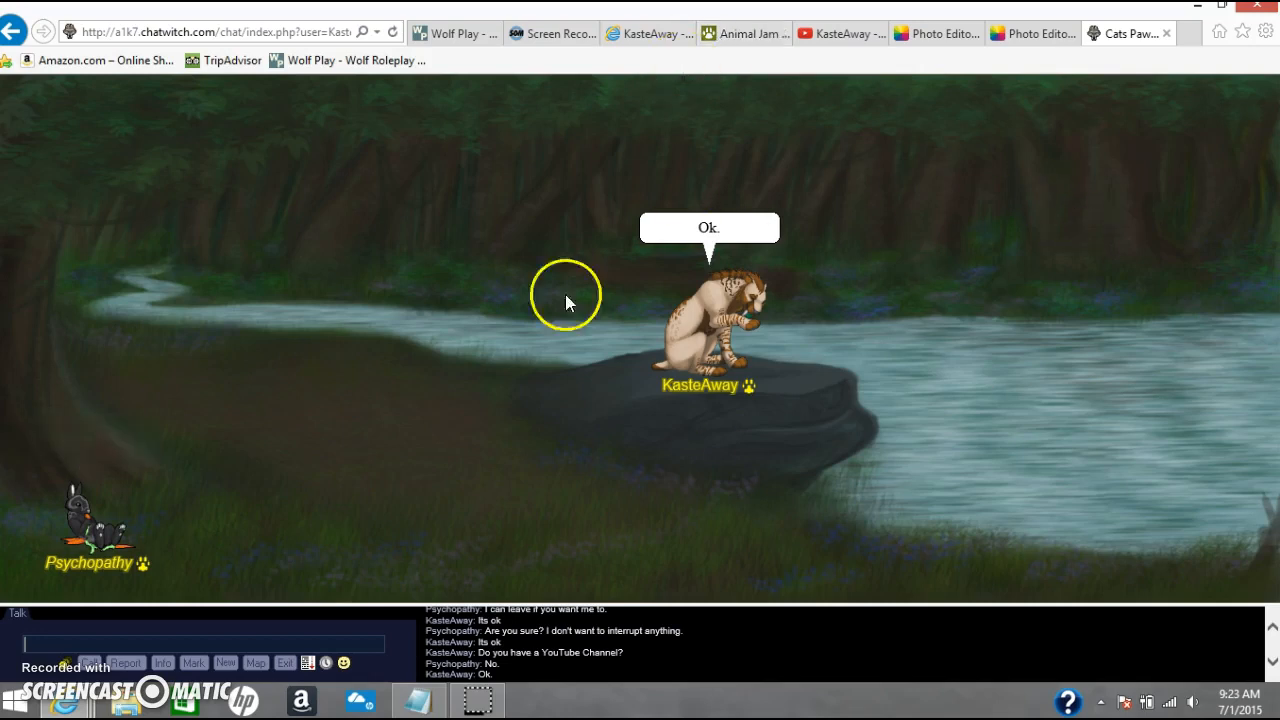
pyautogui.moveTo(604, 198)
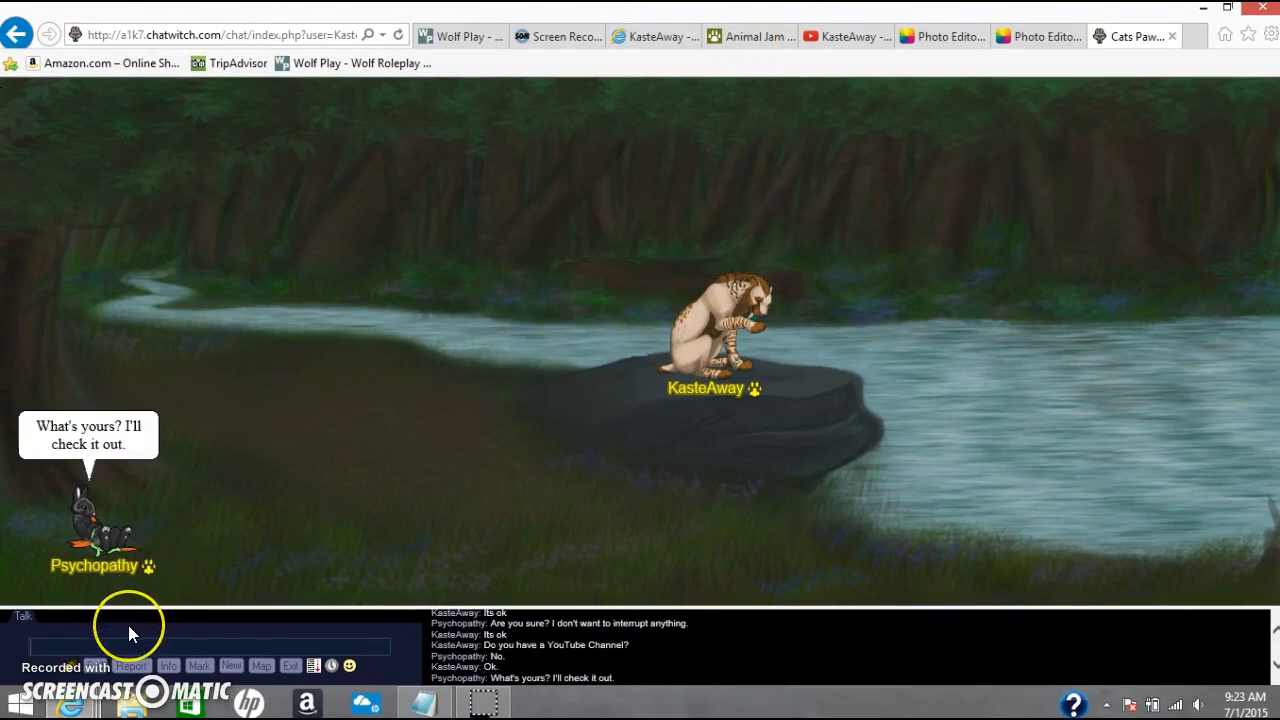
# Reply 'It is KasteAway' and 'I will give you the link hold on.' in chat.
pyautogui.click(200, 648)
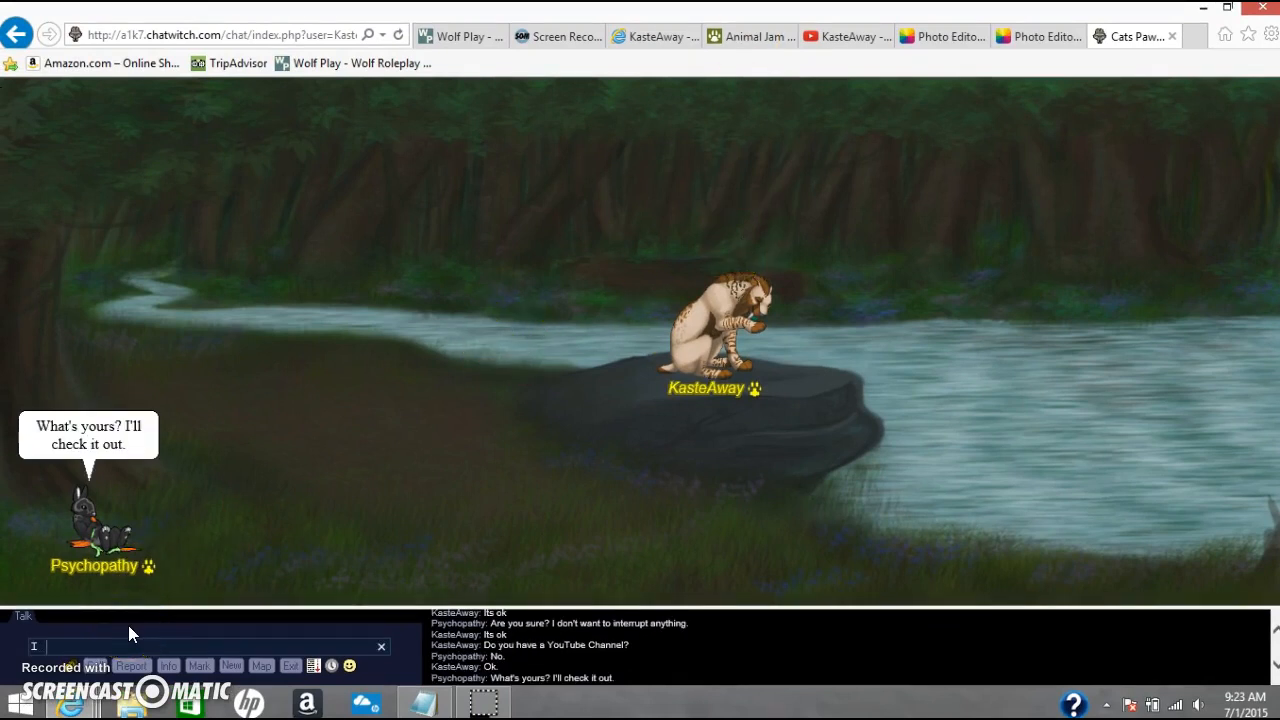
pyautogui.write('It is')
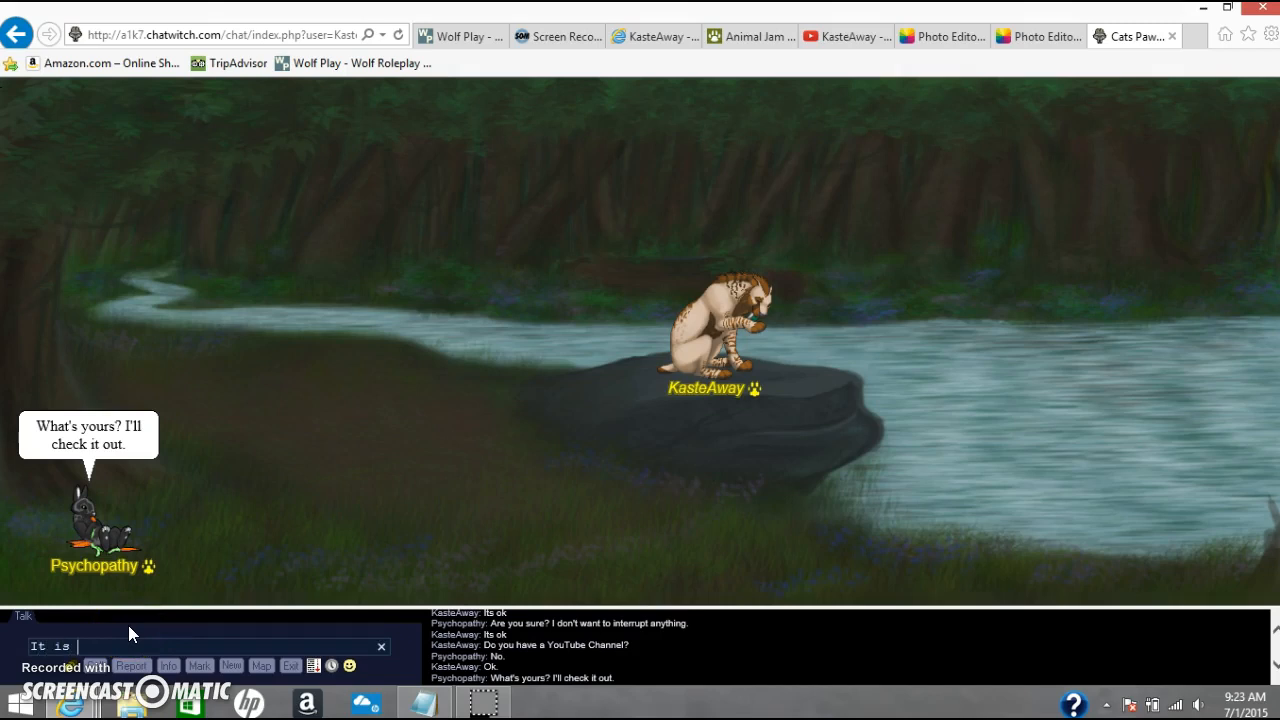
pyautogui.write('Kat')
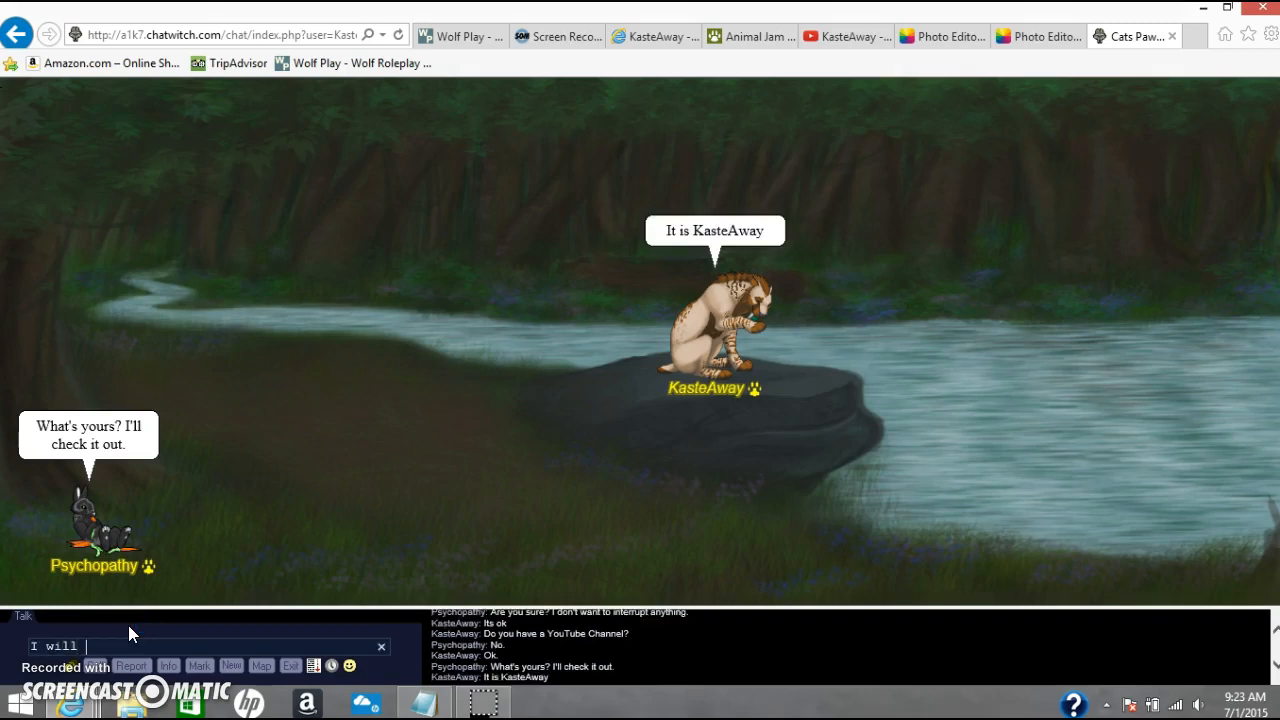
pyautogui.write('give u')
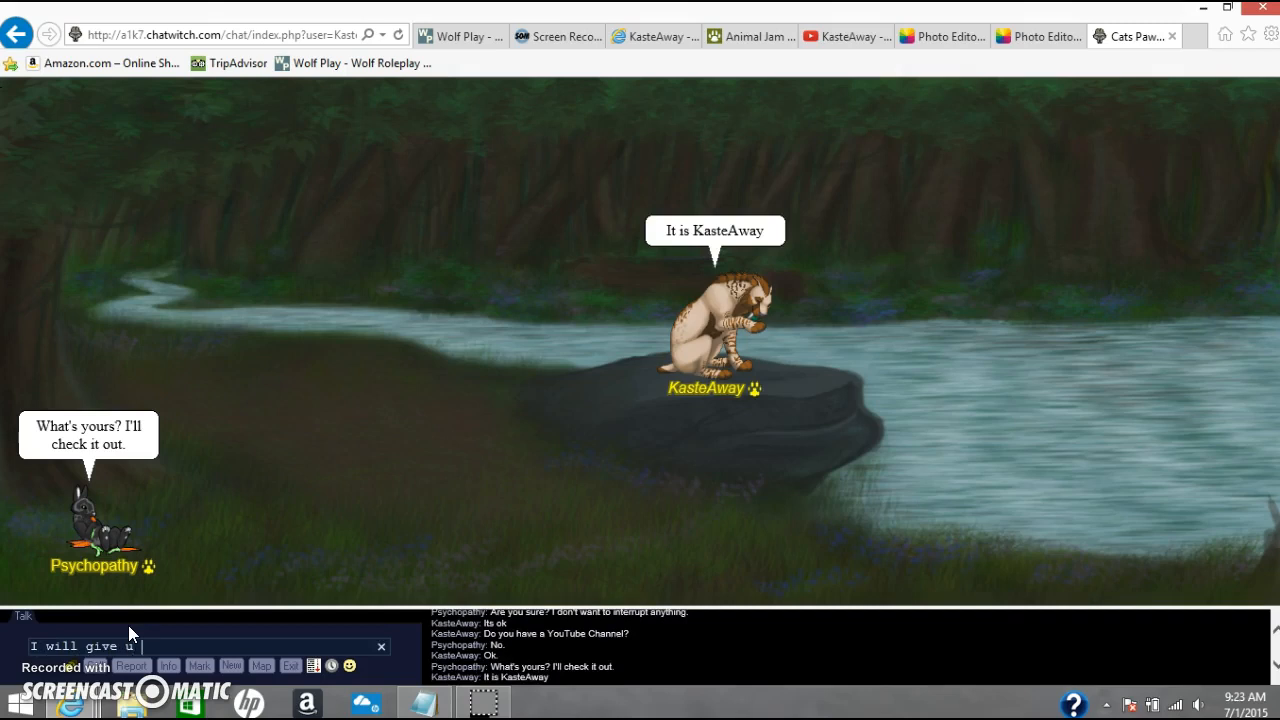
pyautogui.write('you the')
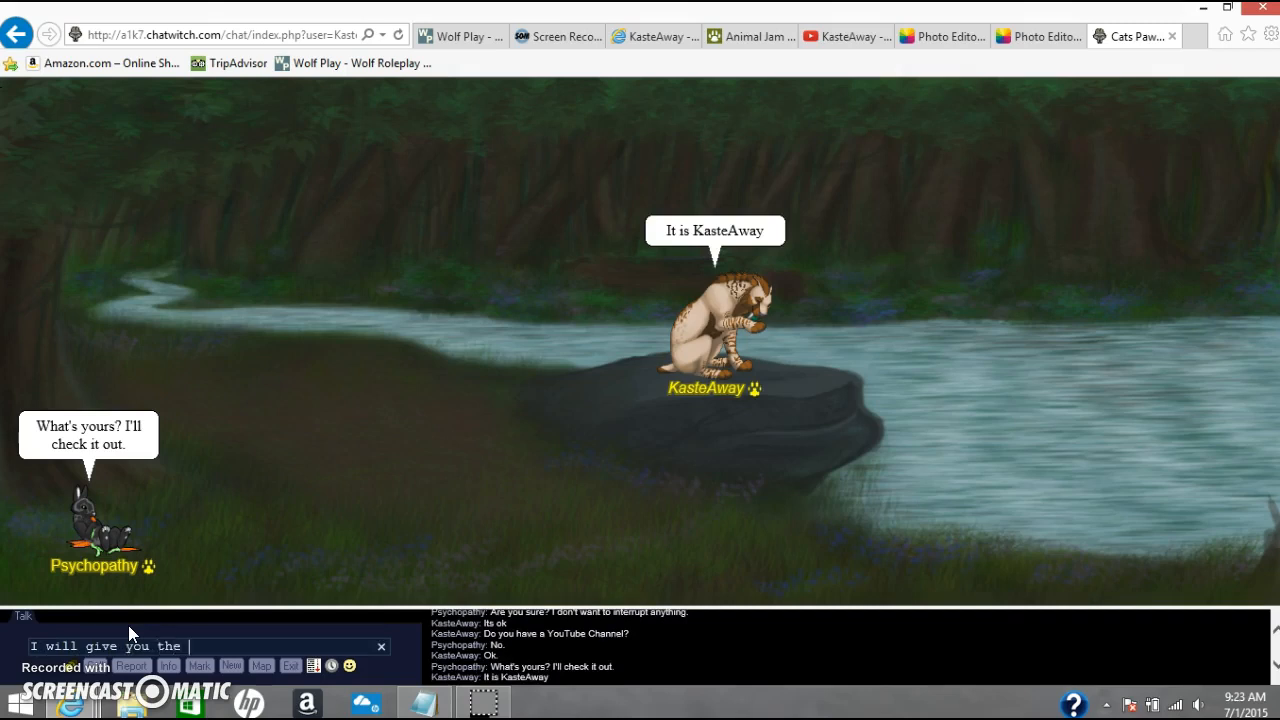
pyautogui.write('link hold on')
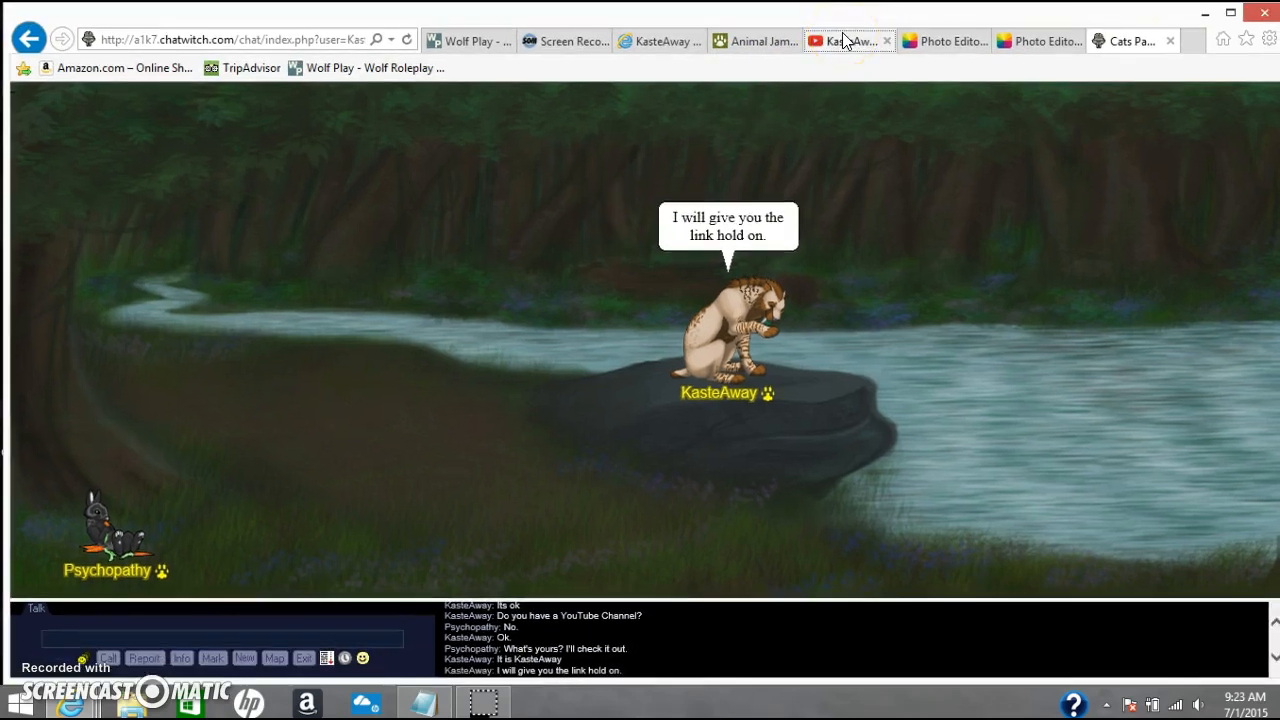
# Preview the YouTube channel as a new visitor and show its Home tab.
pyautogui.click(848, 40)
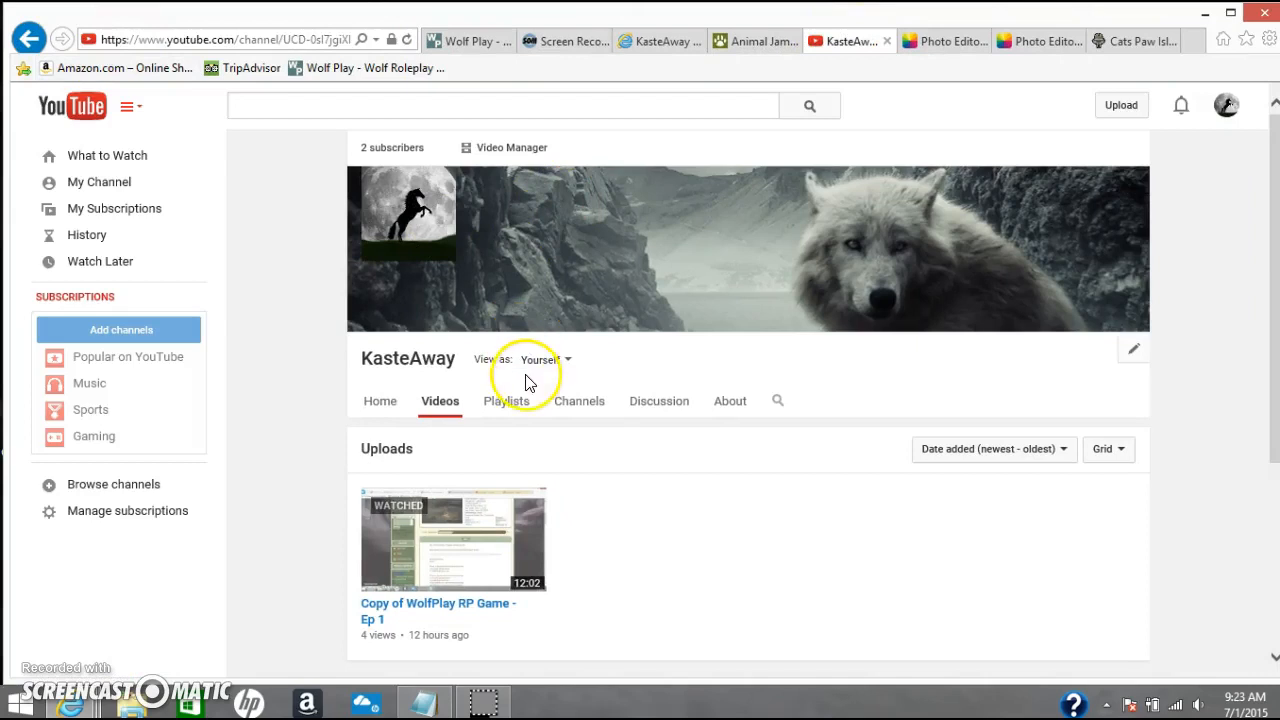
pyautogui.moveTo(456, 136)
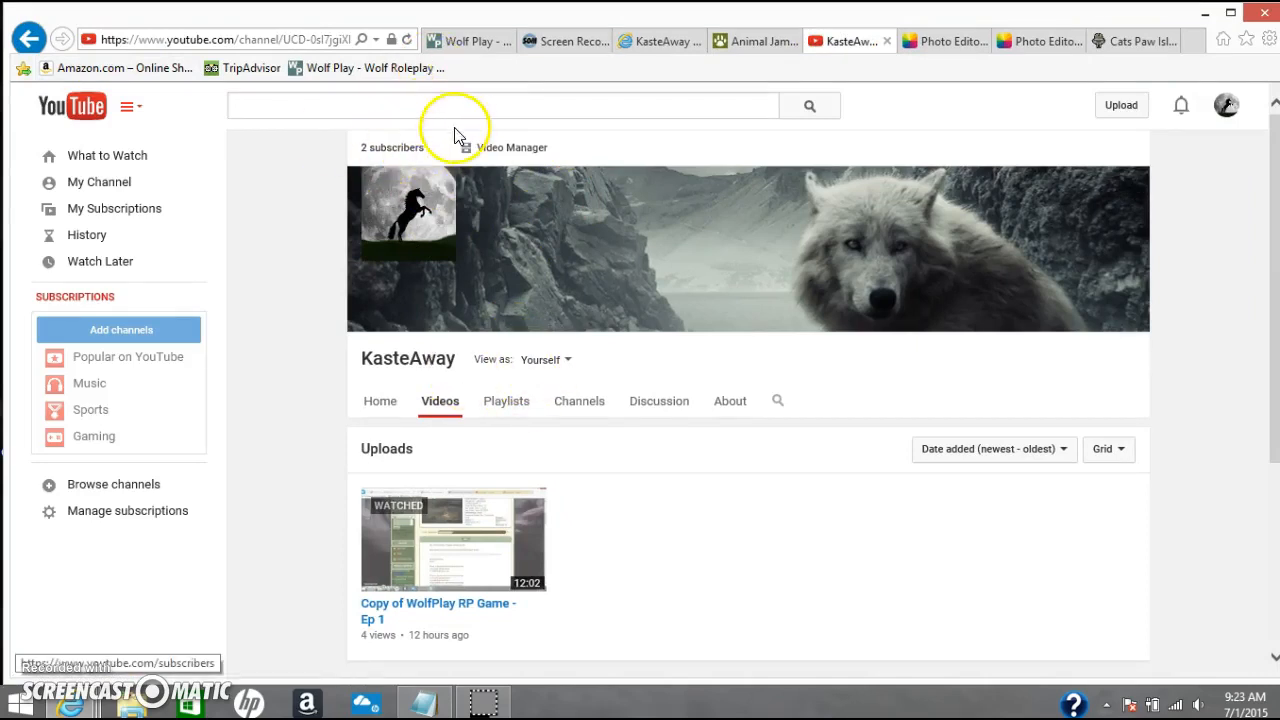
pyautogui.moveTo(532, 356)
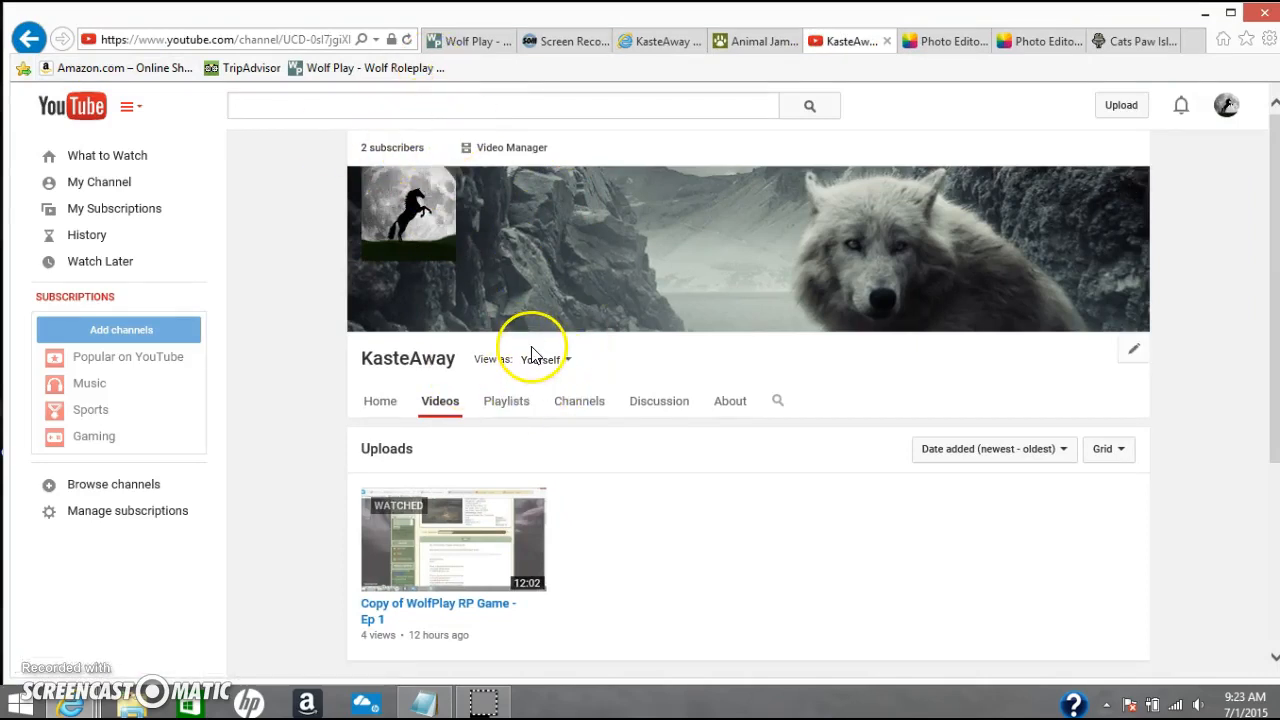
pyautogui.click(544, 360)
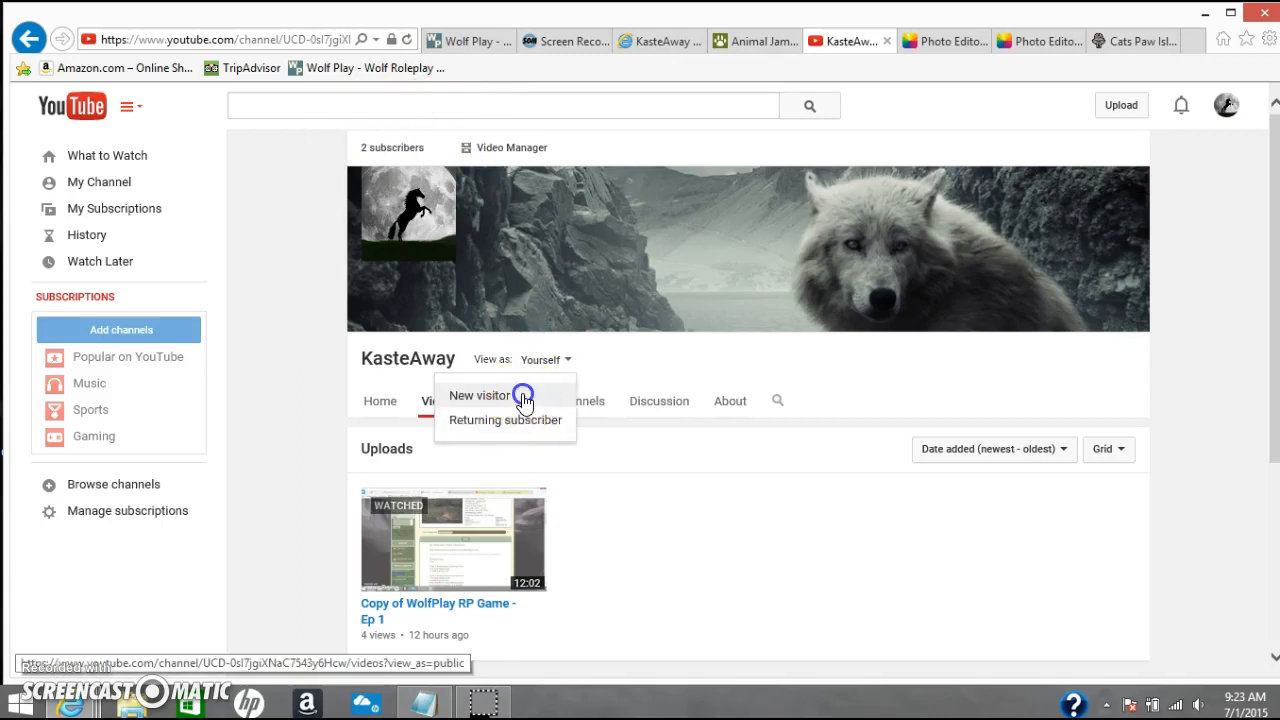
pyautogui.click(480, 396)
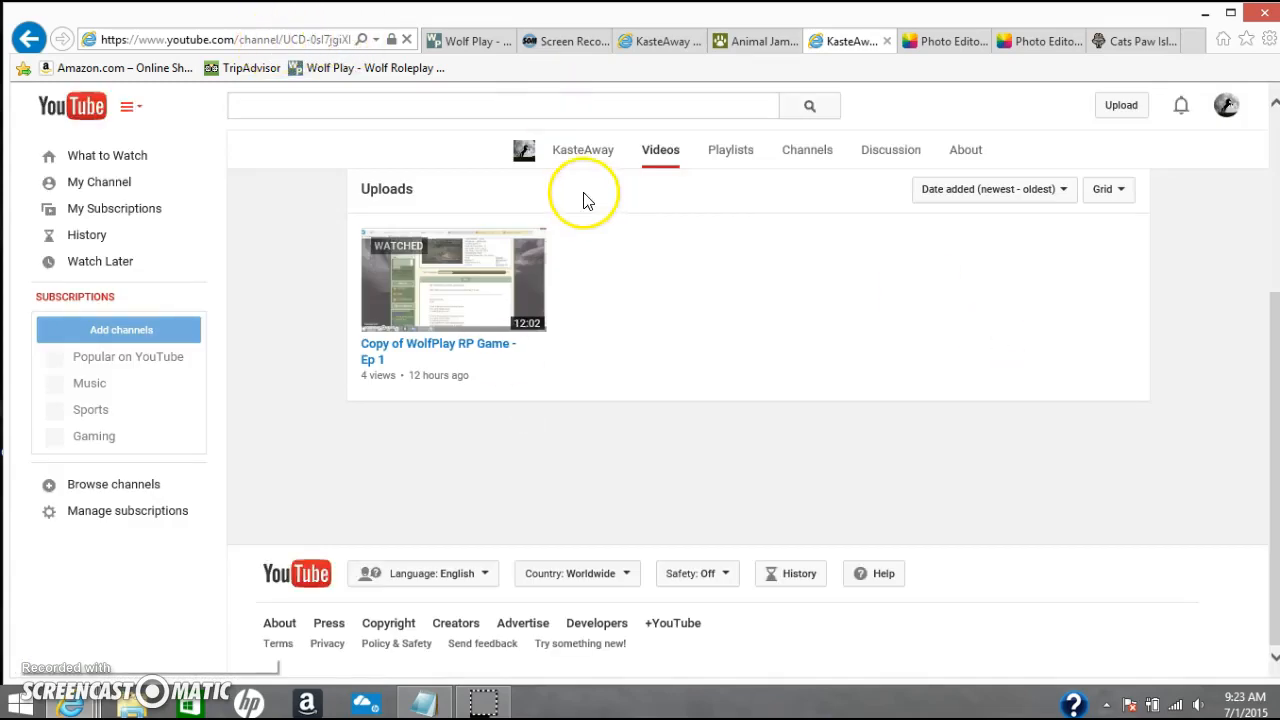
pyautogui.moveTo(584, 148)
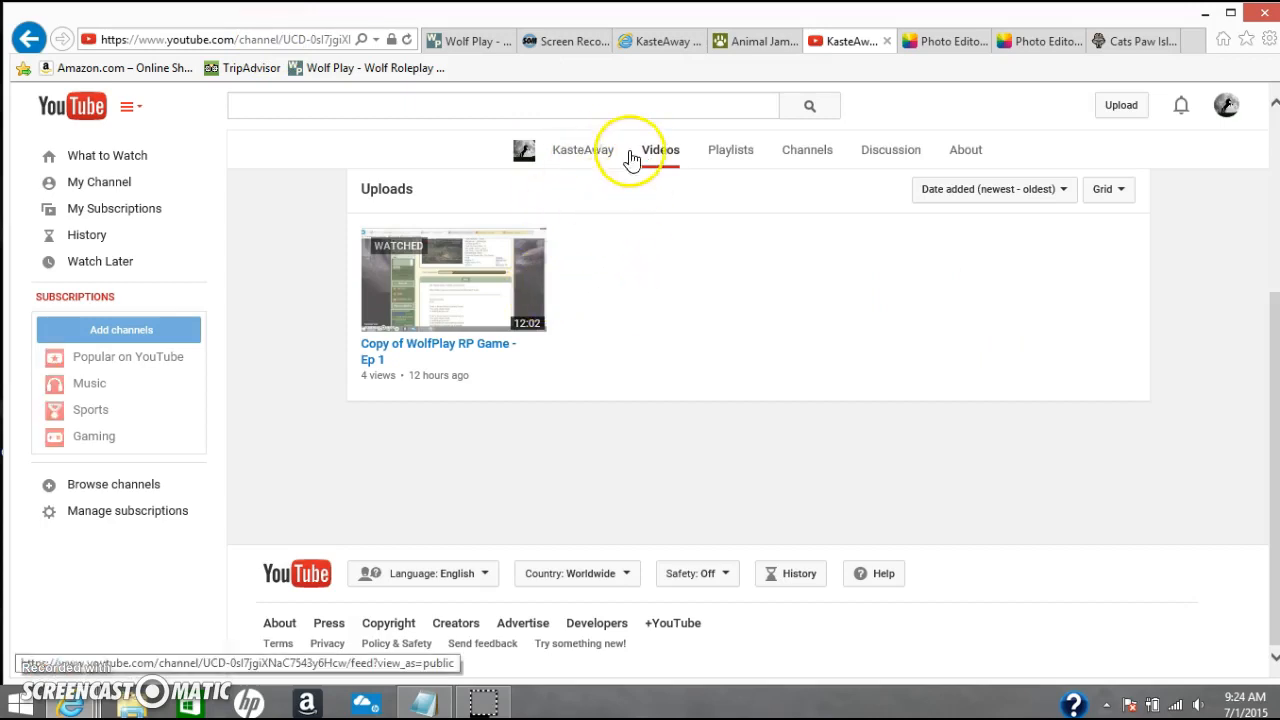
pyautogui.click(584, 148)
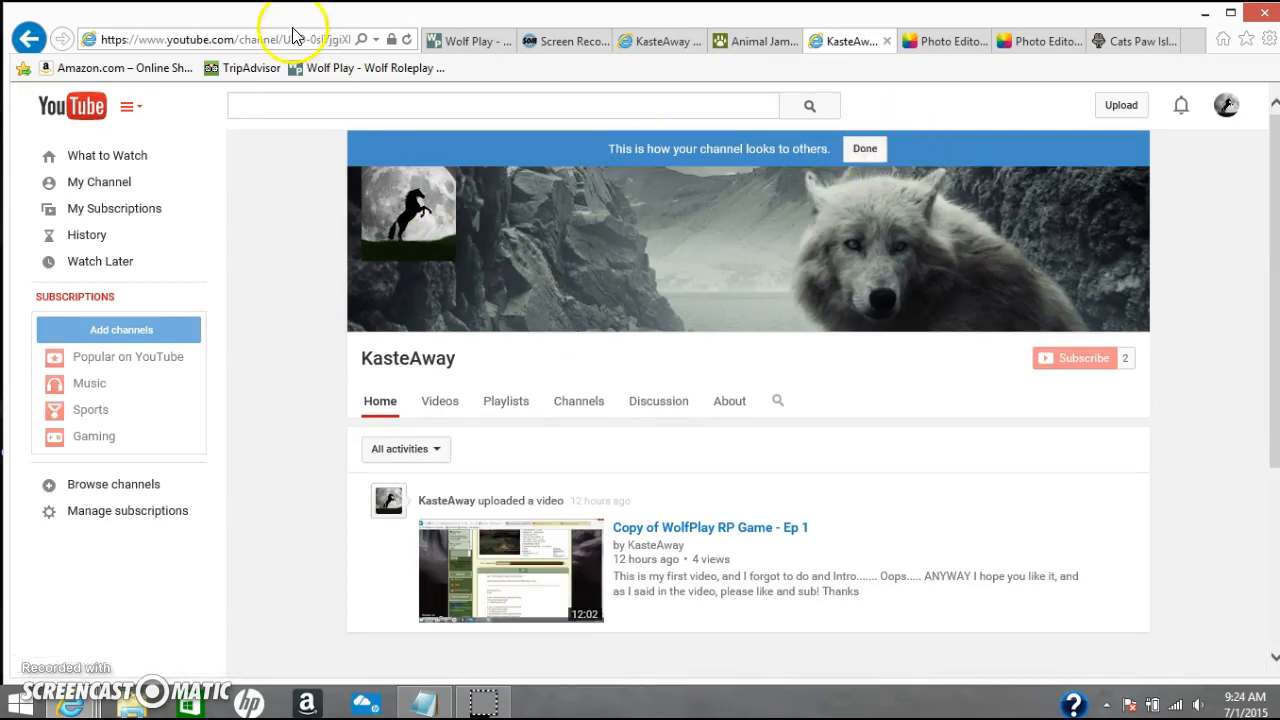
# Copy the channel page URL from the address bar, backing out of an accidental pasted search.
pyautogui.rightClick(296, 40)
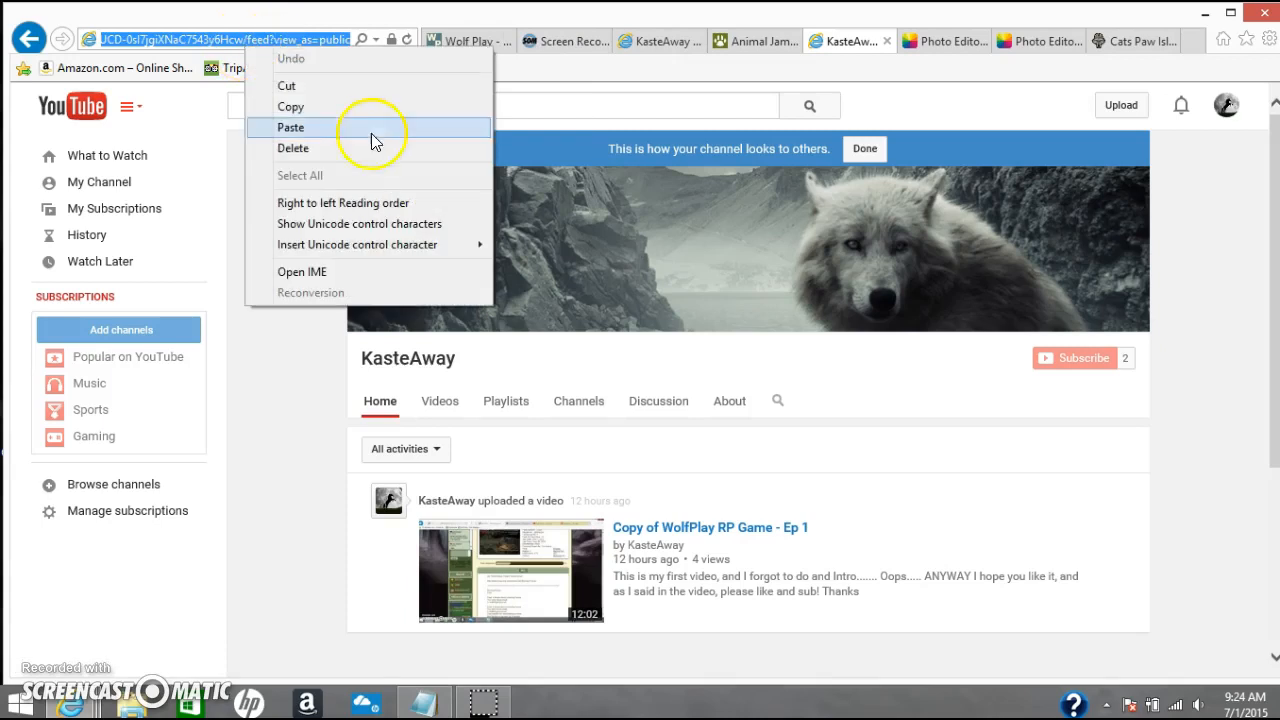
pyautogui.click(290, 128)
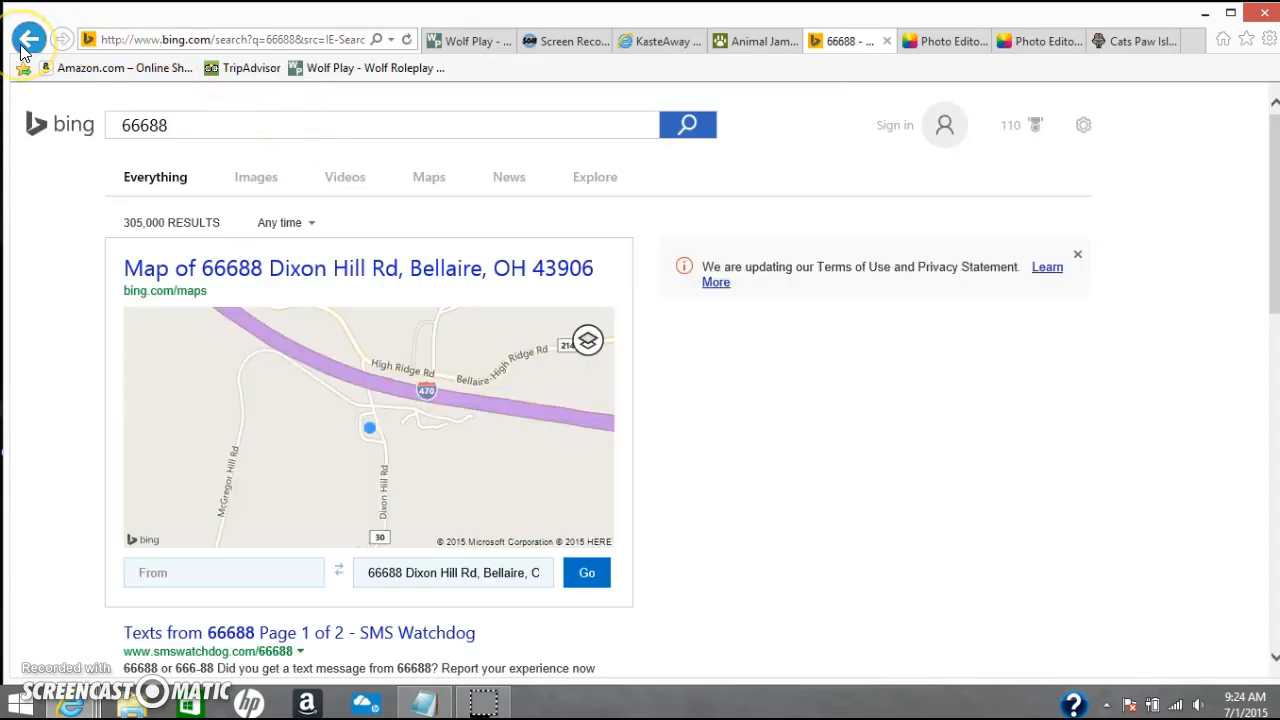
pyautogui.click(64, 40)
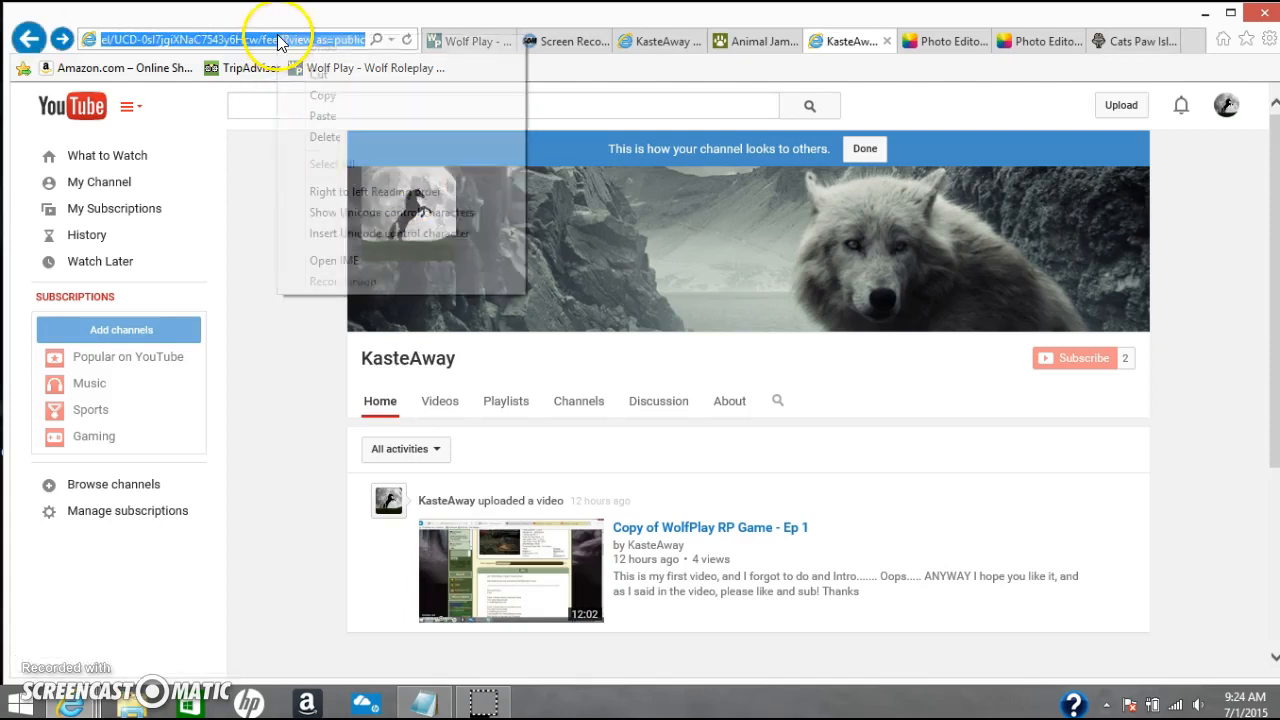
pyautogui.click(460, 40)
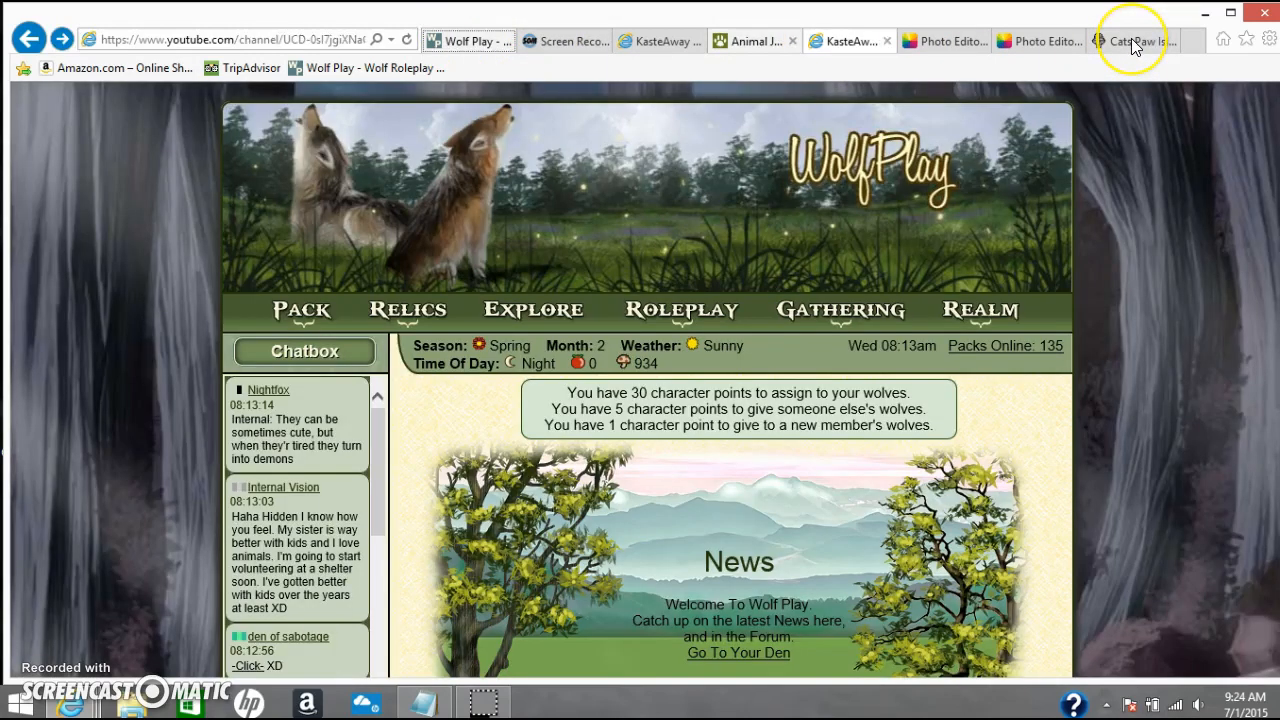
# Paste the YouTube channel link into the Cats Paw Island Talk box and post it.
pyautogui.click(1130, 40)
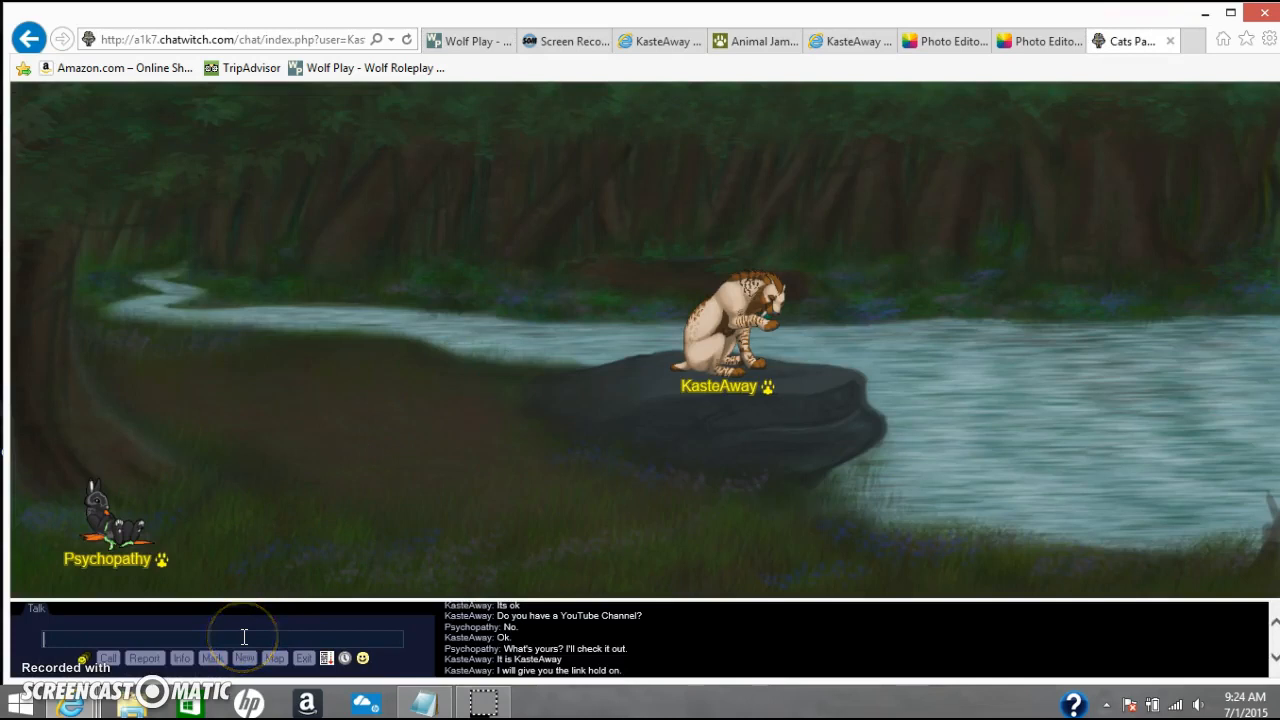
pyautogui.rightClick(244, 638)
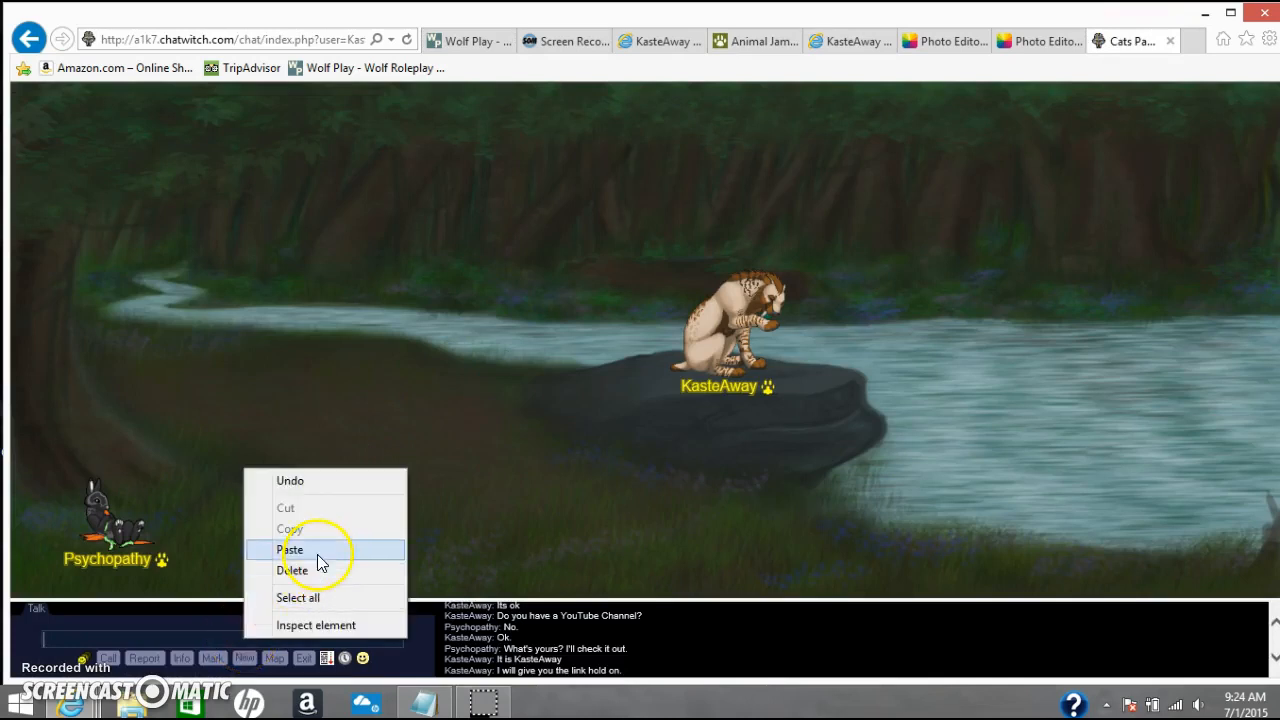
pyautogui.click(292, 548)
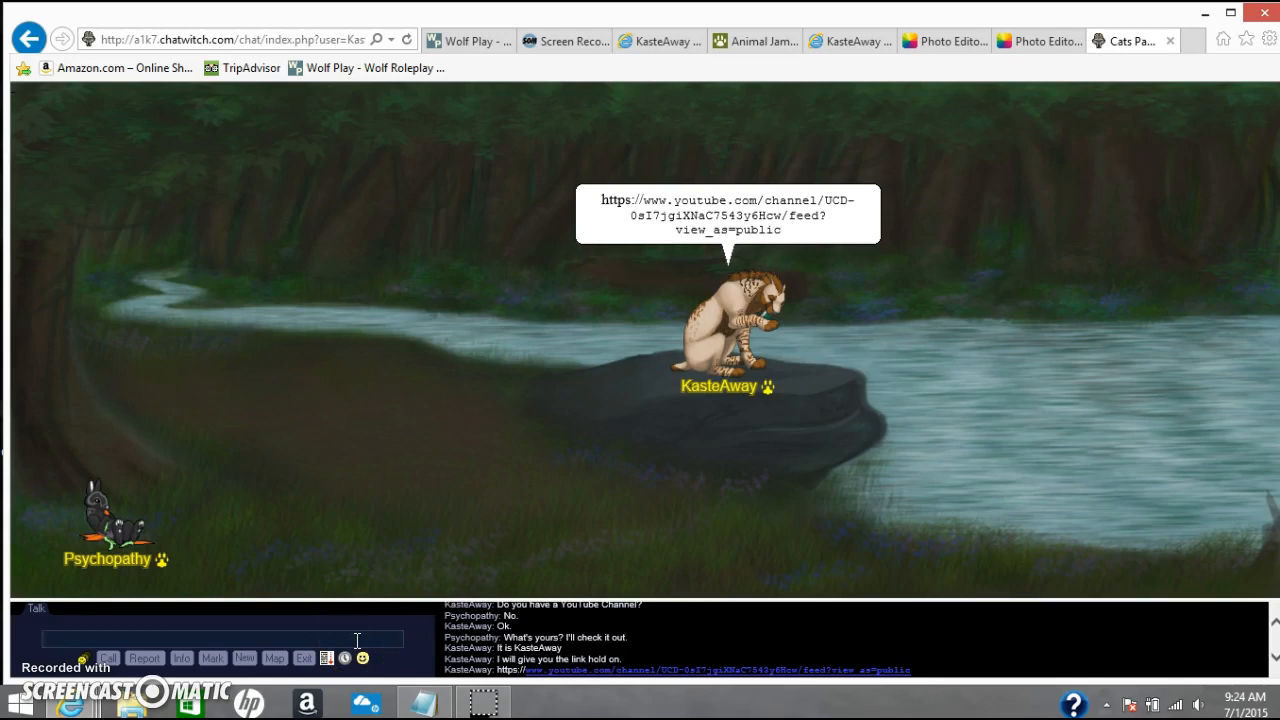
pyautogui.moveTo(716, 668)
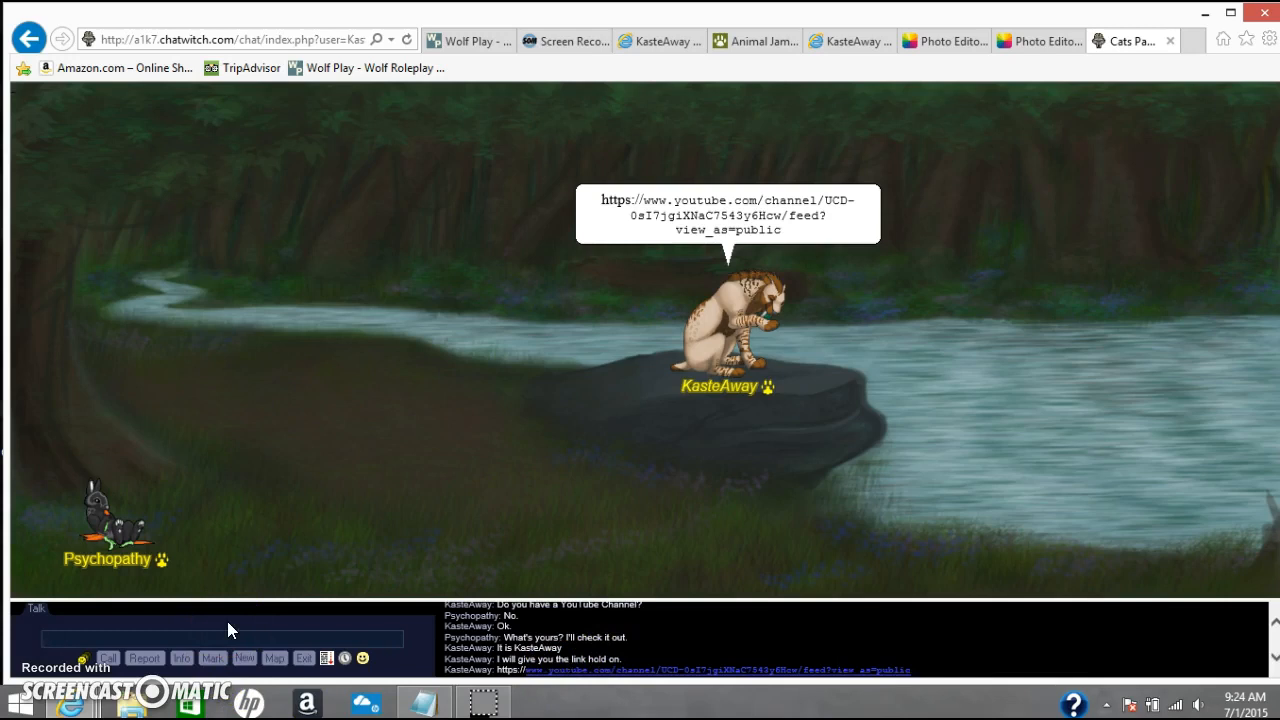
# Send the follow-up chat message 'There it is.' after the posted channel link.
pyautogui.write('There it i')
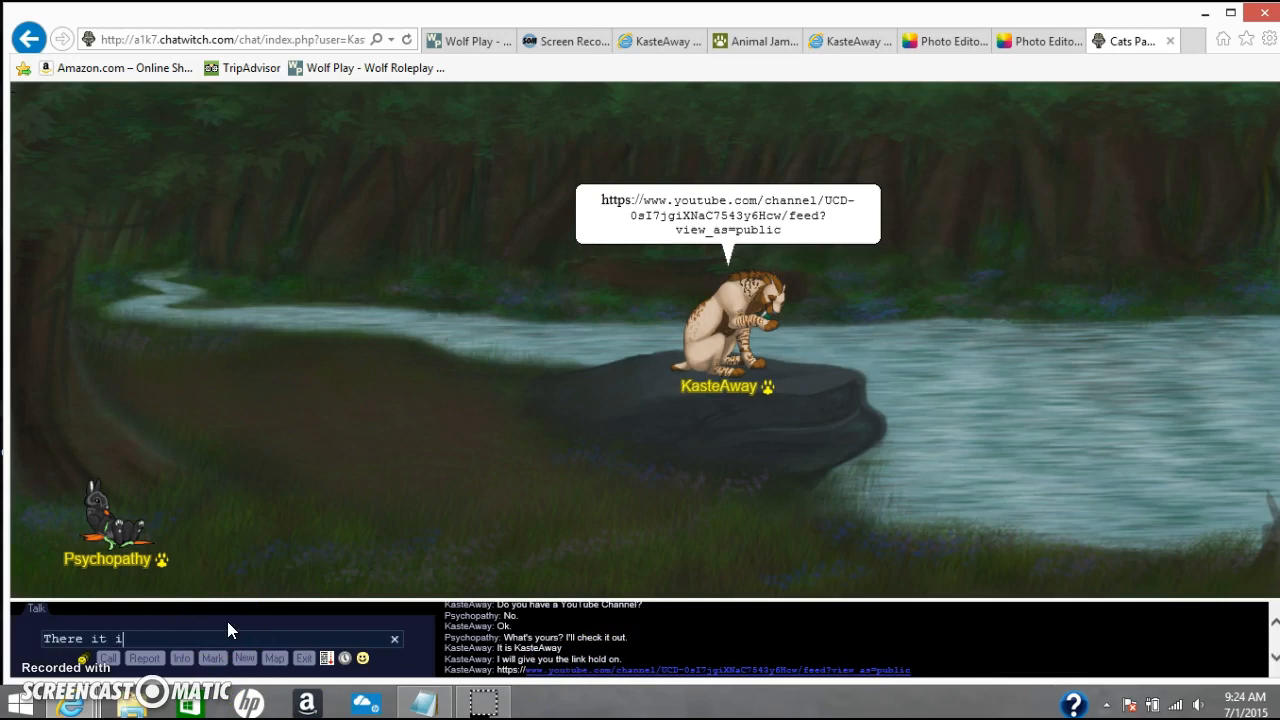
pyautogui.write('s.')
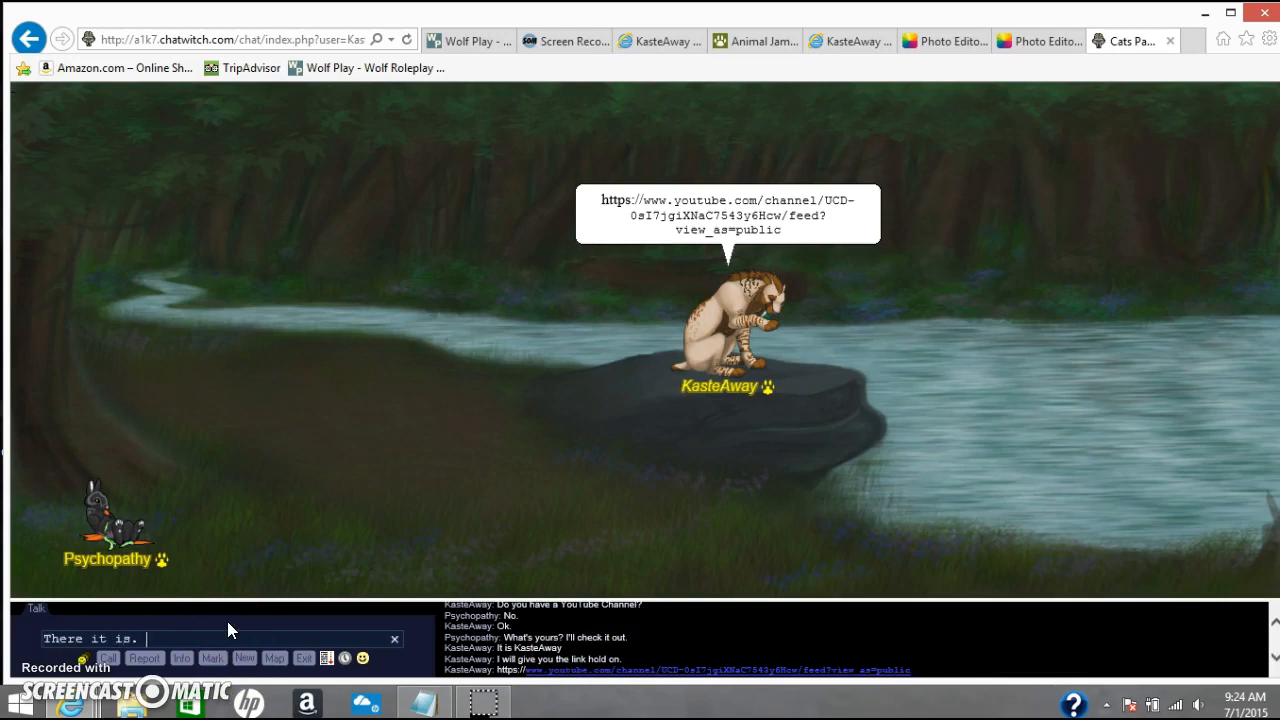
pyautogui.press('Return')
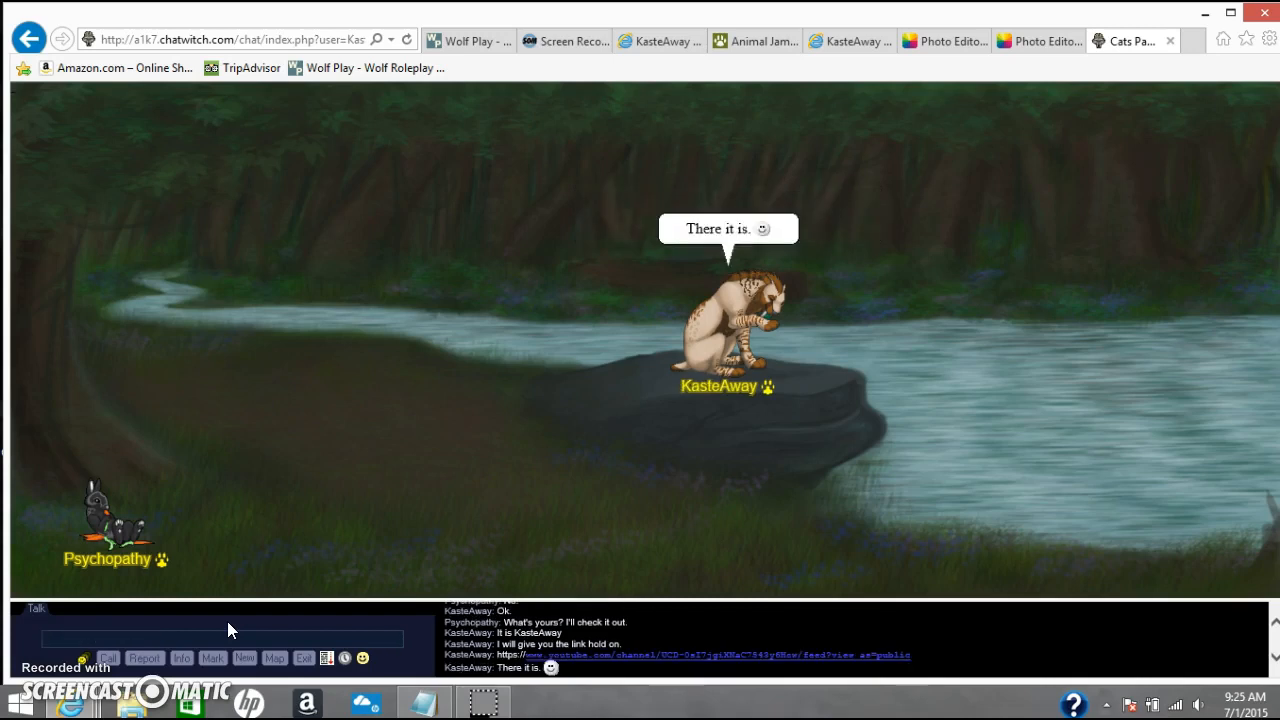
pyautogui.moveTo(556, 40)
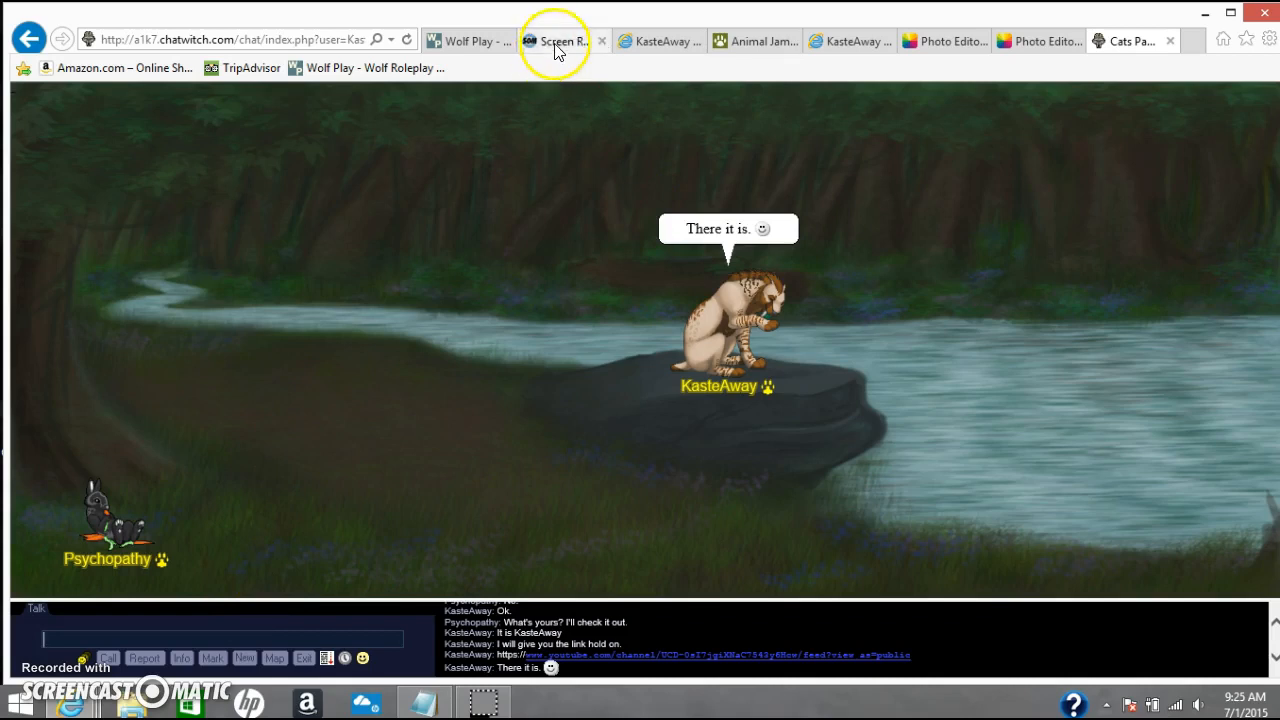
pyautogui.moveTo(200, 570)
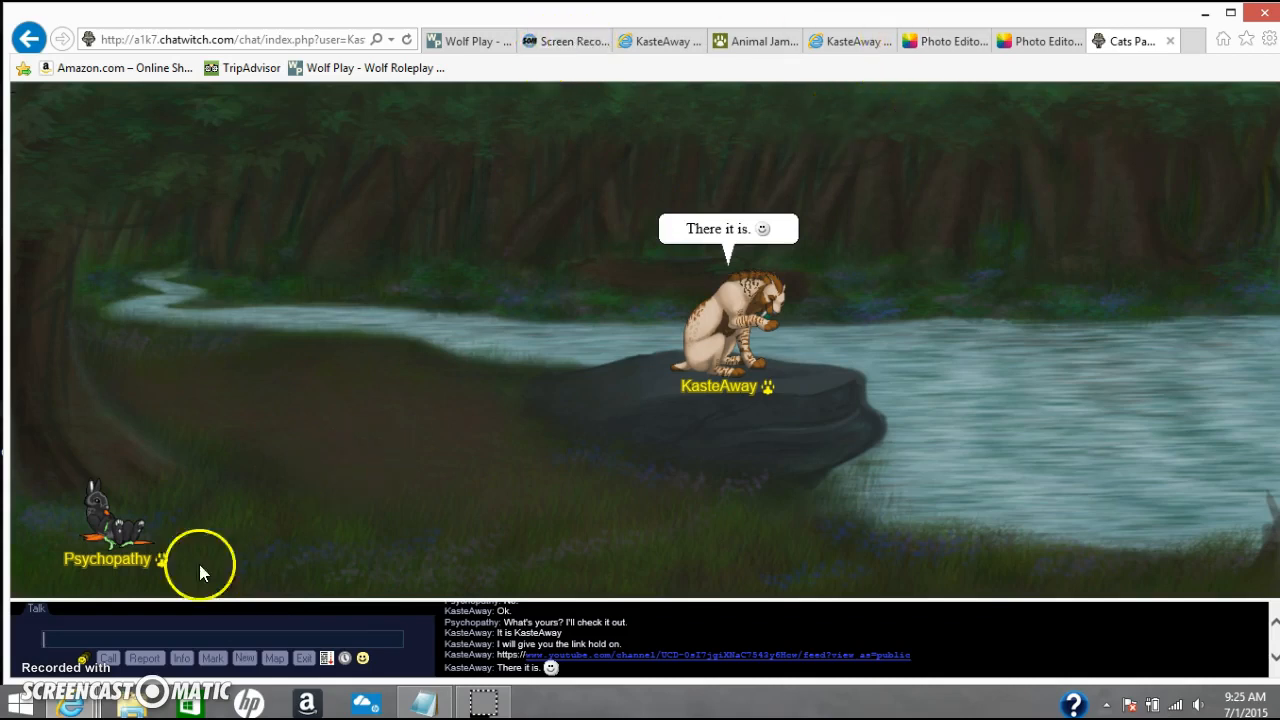